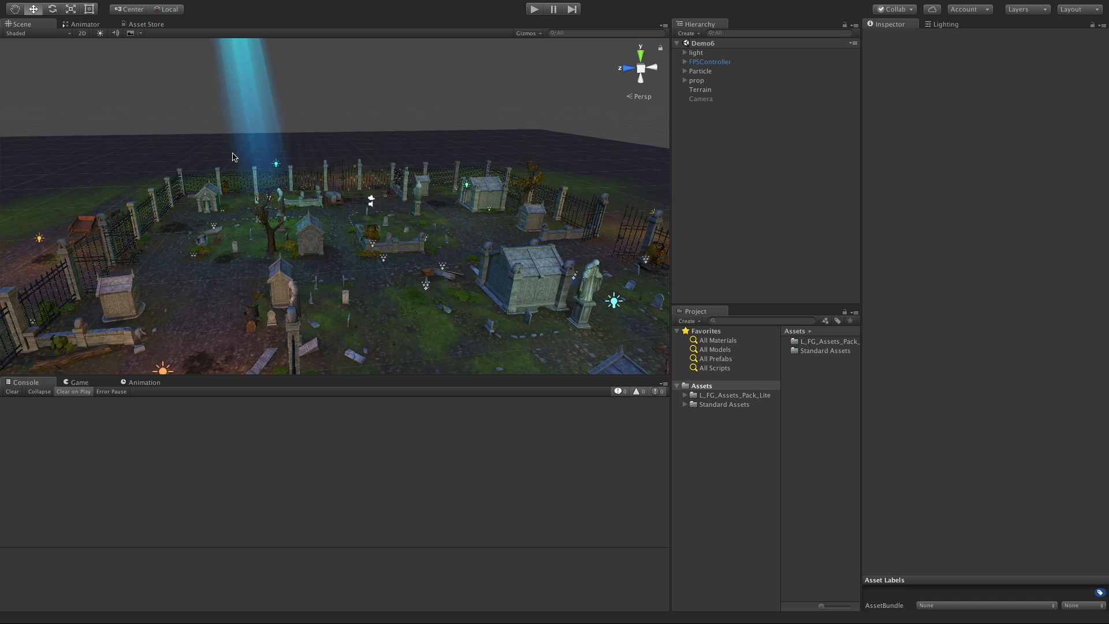
mouse_move(677, 230)
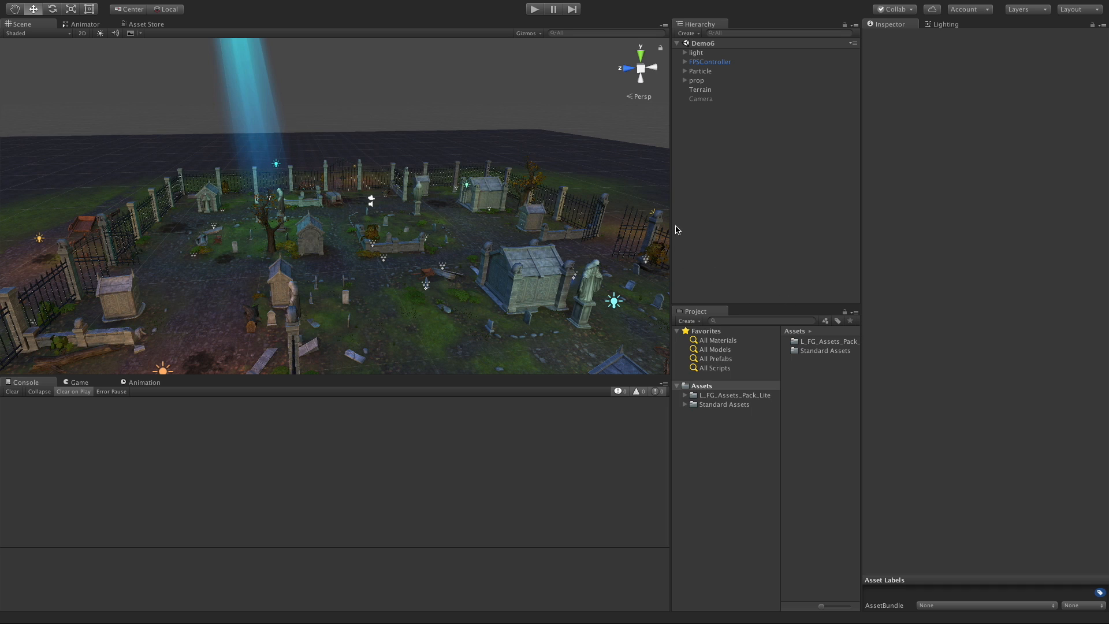
Select Terrain and search Add Component for 'box' then 'rever' without adding anything.
click(701, 89)
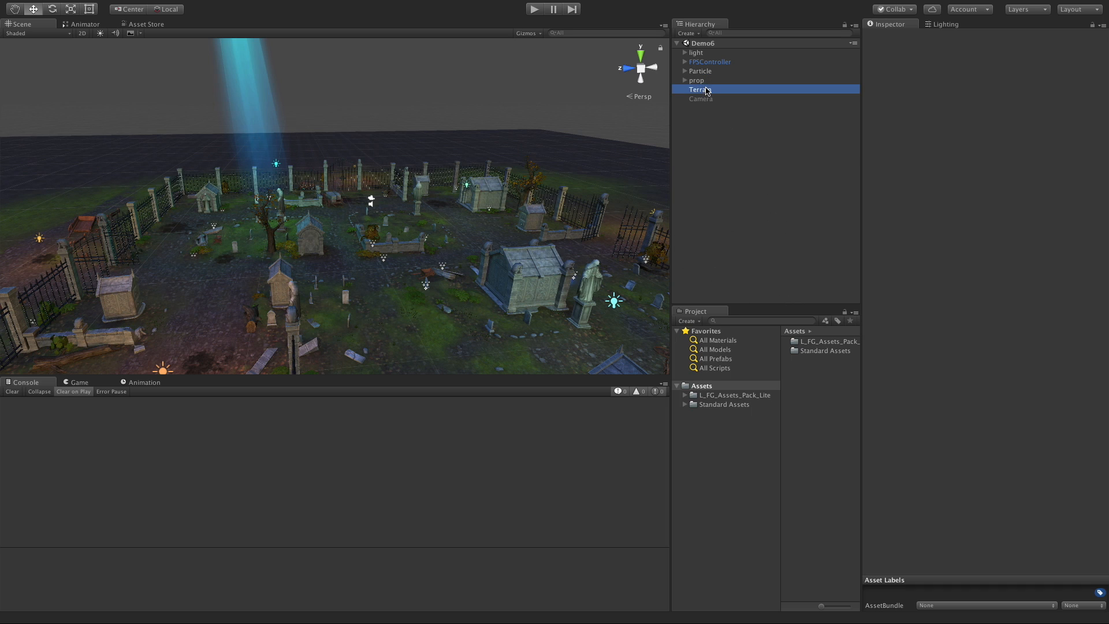
text(box)
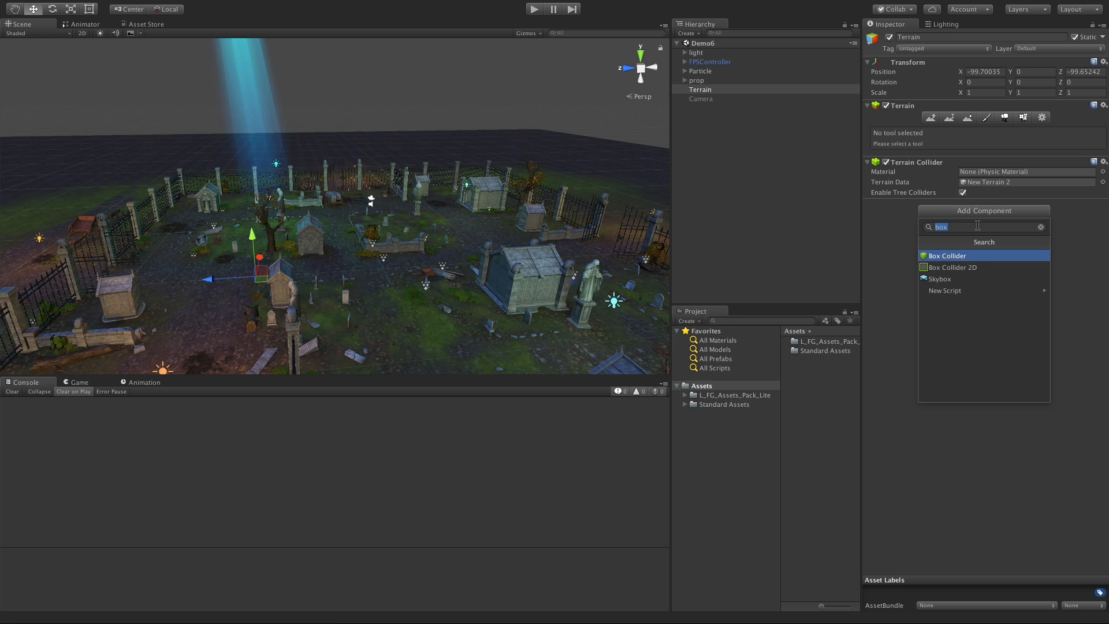
text(rever)
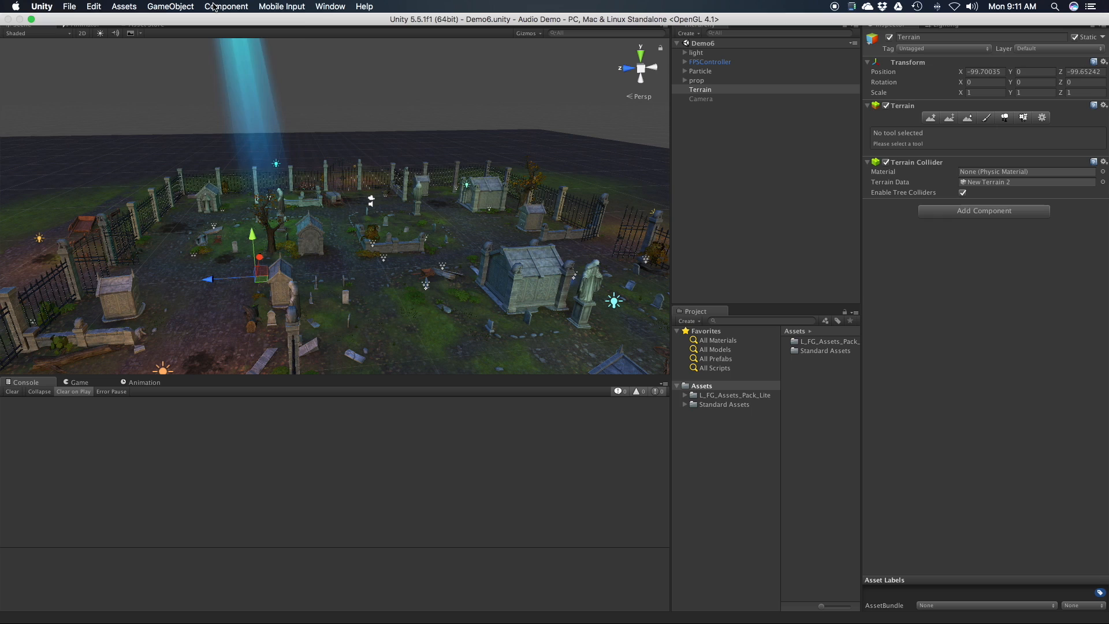
click(227, 7)
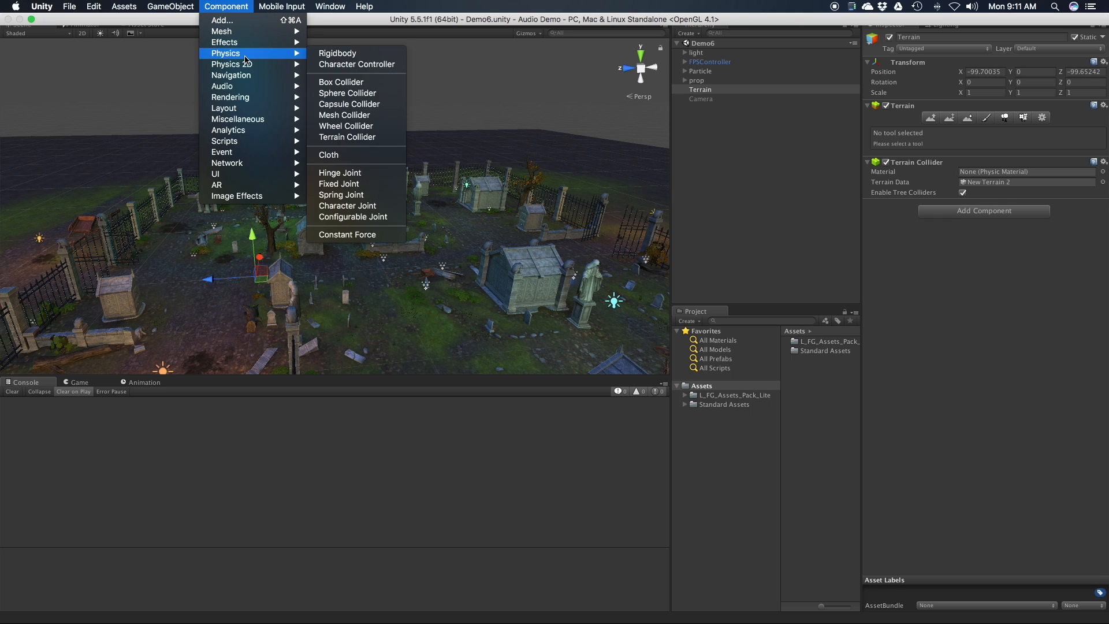
mouse_move(222, 86)
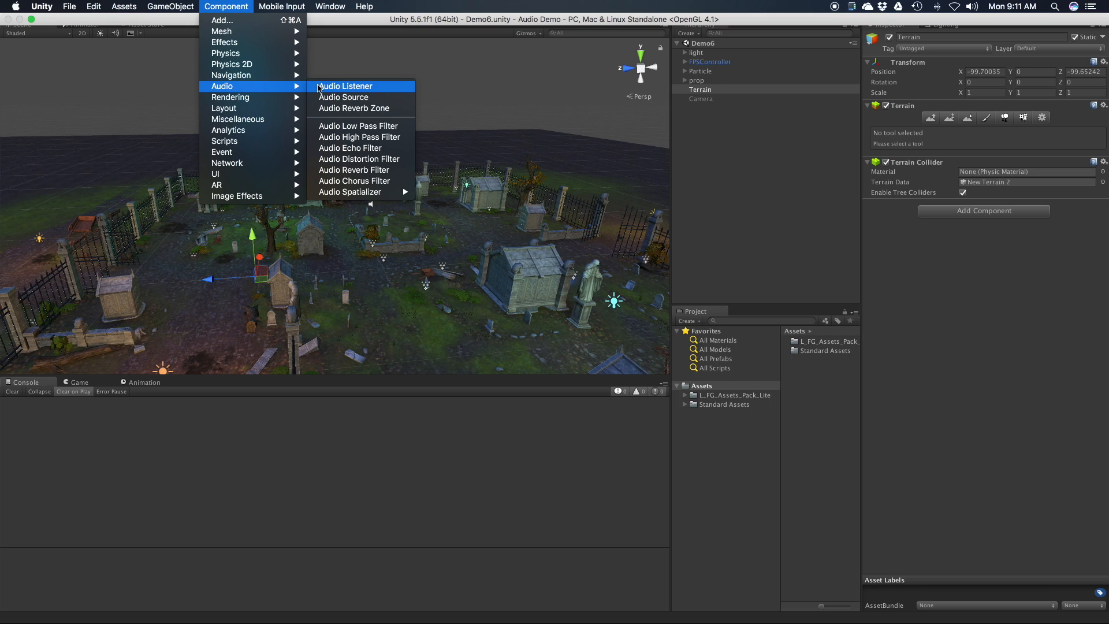
click(171, 7)
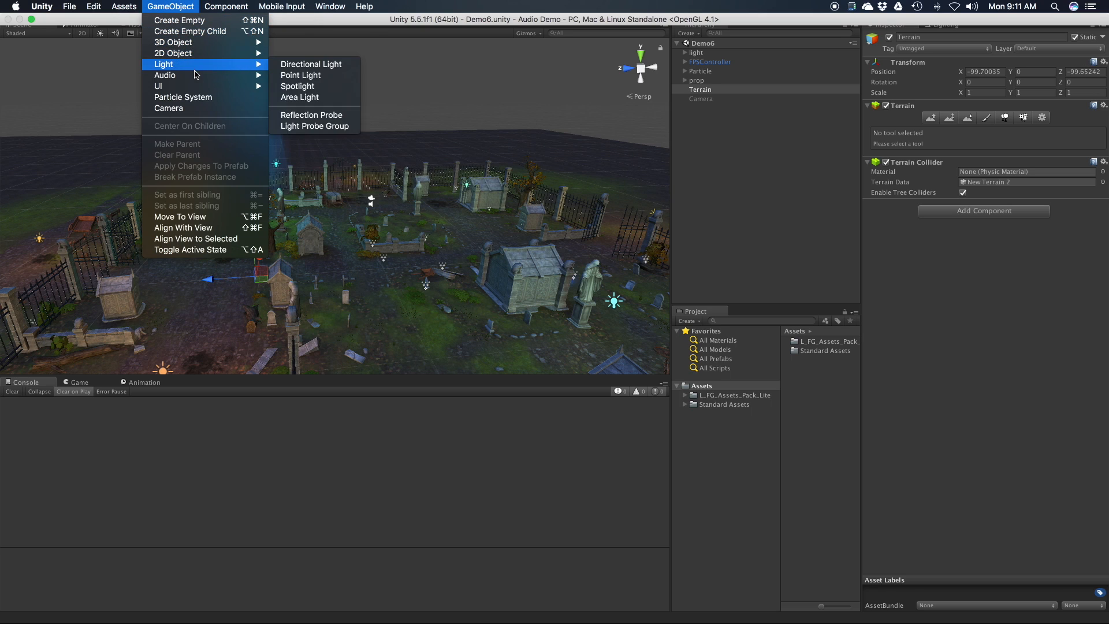
mouse_move(165, 75)
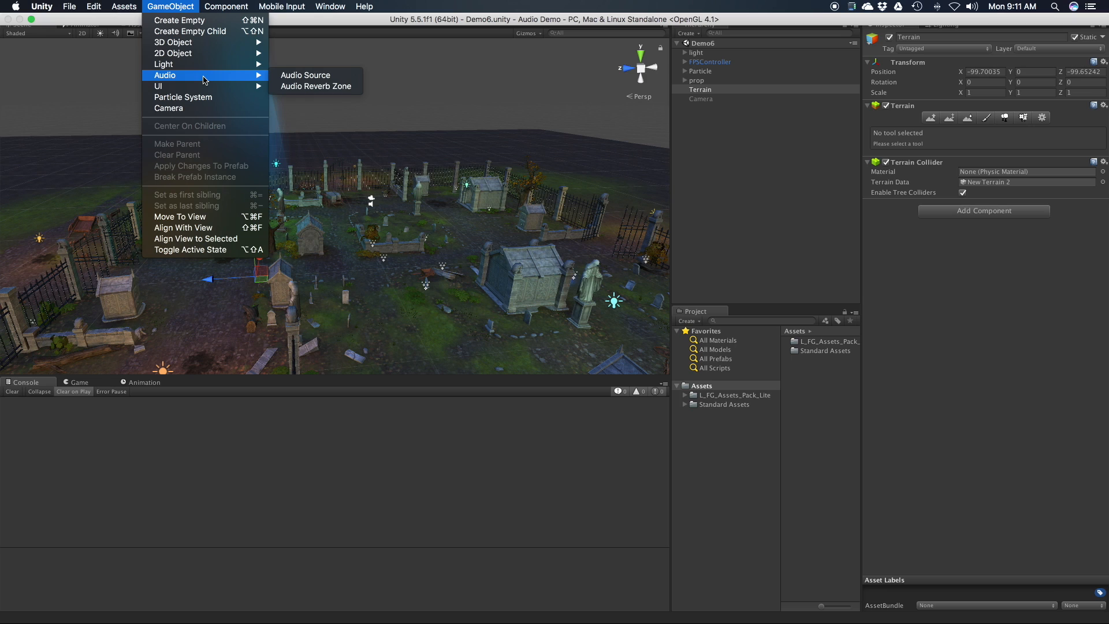
mouse_move(317, 85)
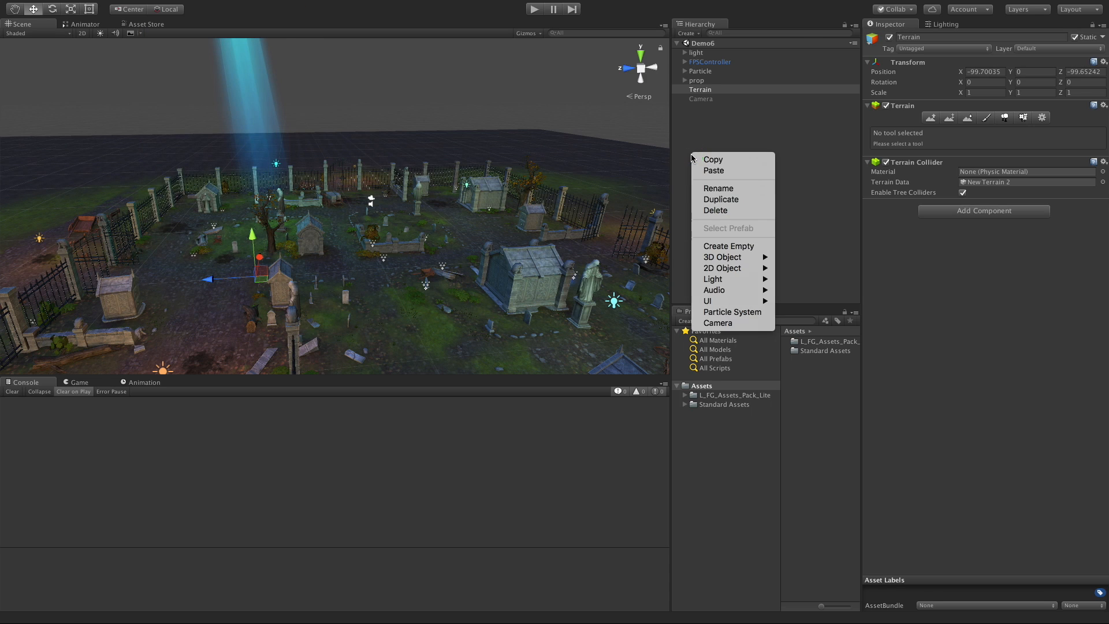
mouse_move(723, 256)
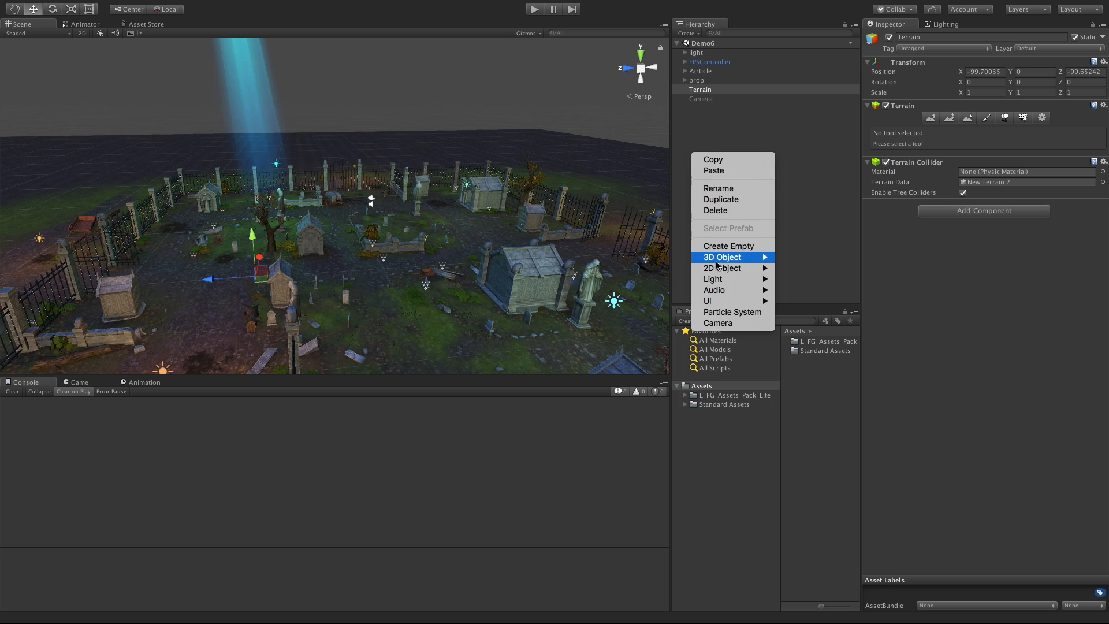
mouse_move(715, 291)
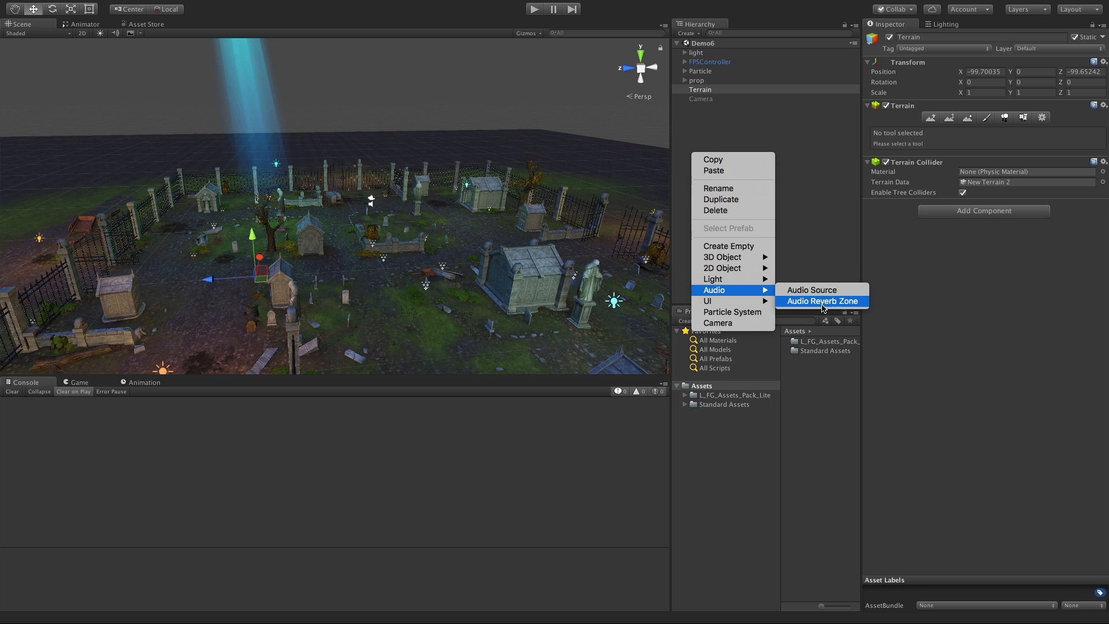
Create an Audio Reverb Zone object named Reverb Zone in the Hierarchy.
click(821, 300)
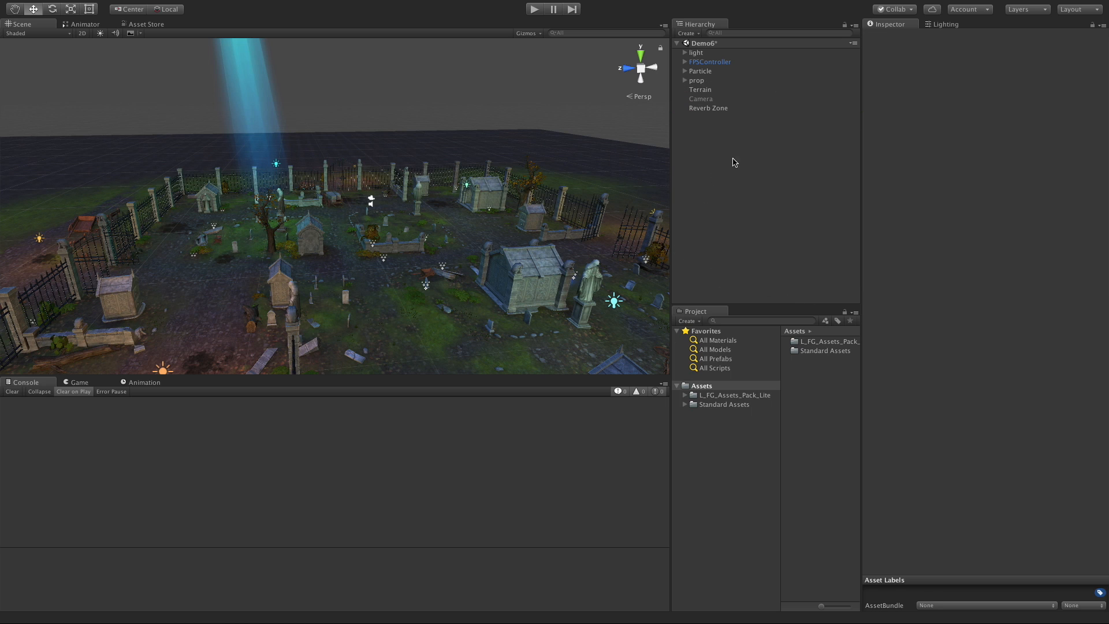
Reset the Reverb Zone's Transform position to 0,0,0 at the scene origin.
click(708, 108)
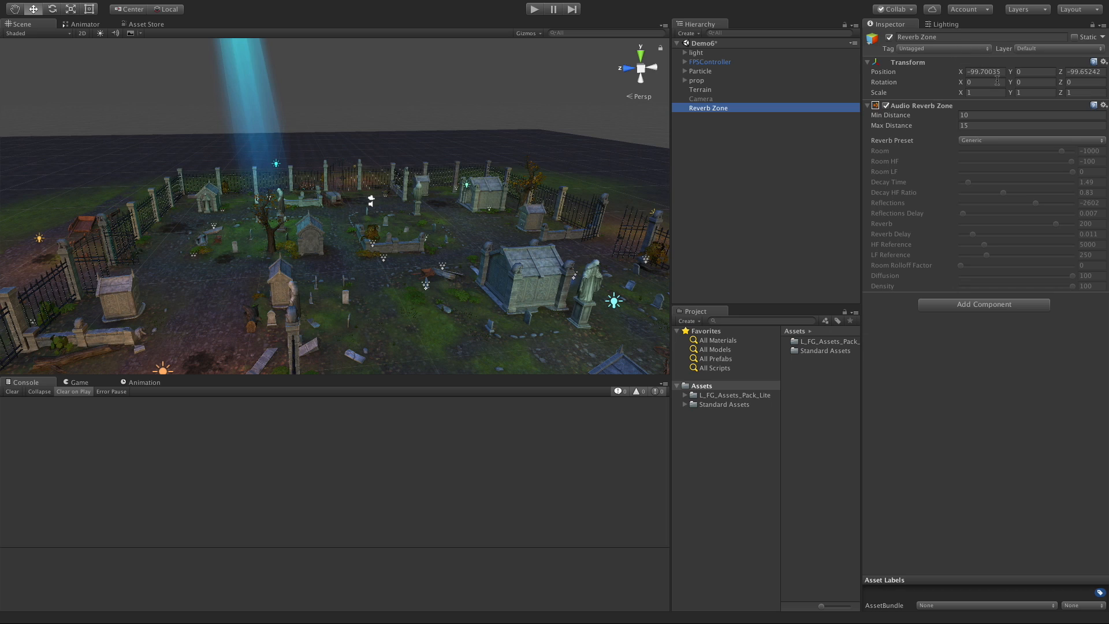
click(984, 72)
text(0)
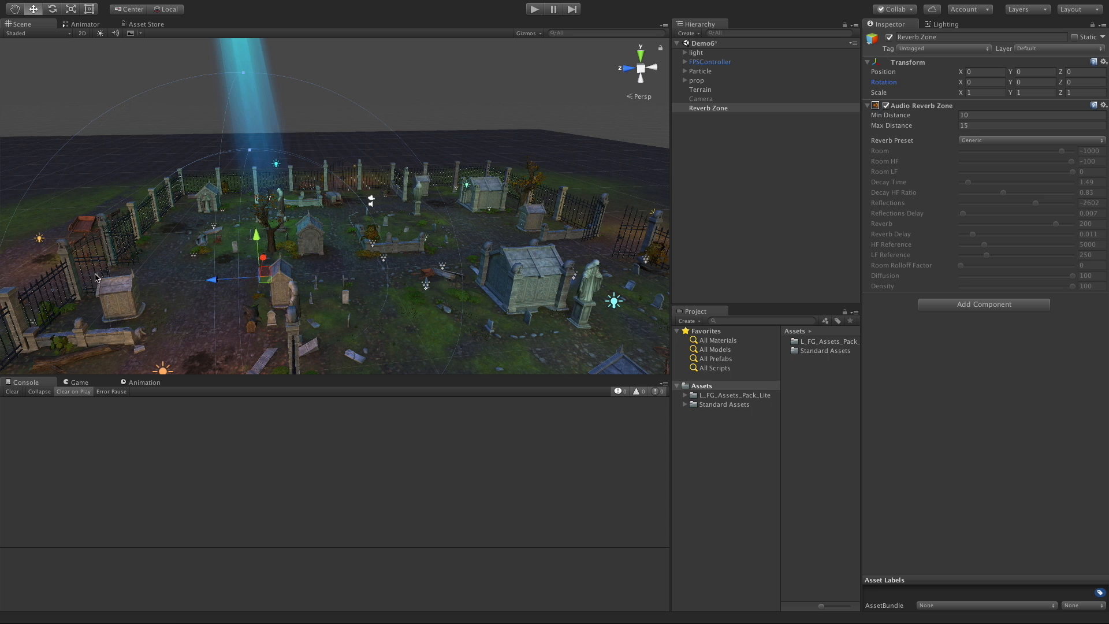
mouse_move(169, 286)
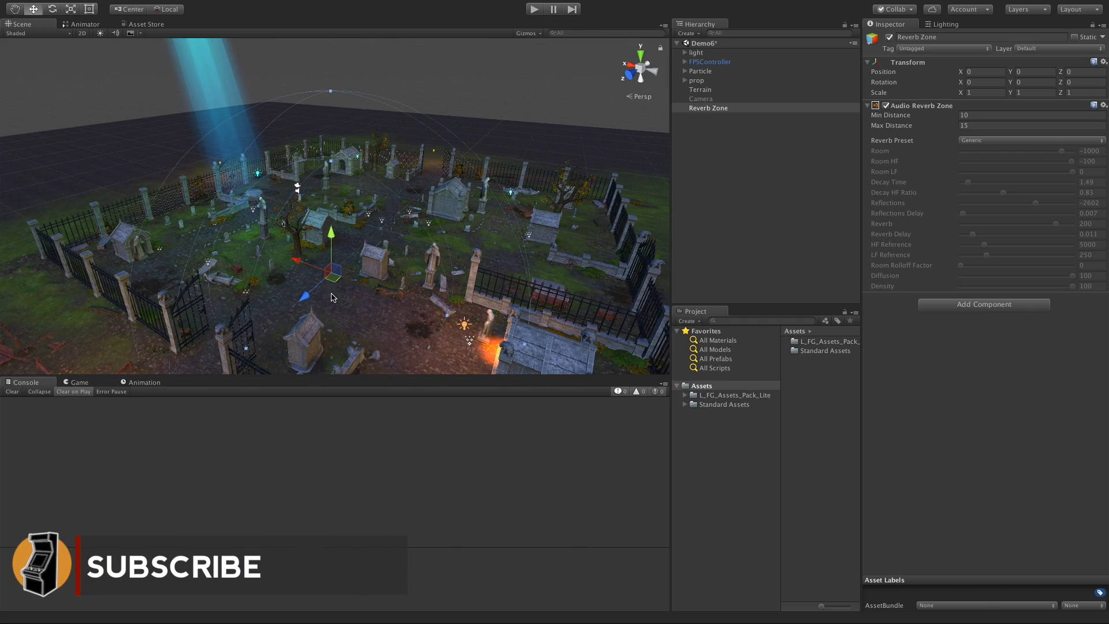
mouse_move(313, 276)
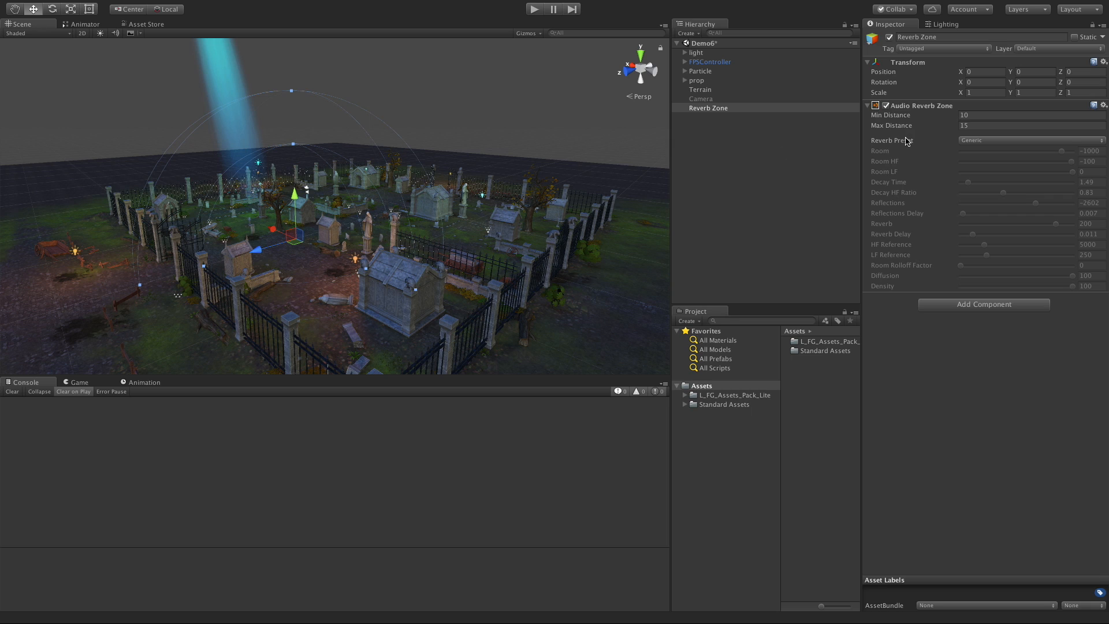
Try Padded Cell and another preset, then settle the Reverb Preset on Stone Corridor.
click(1029, 140)
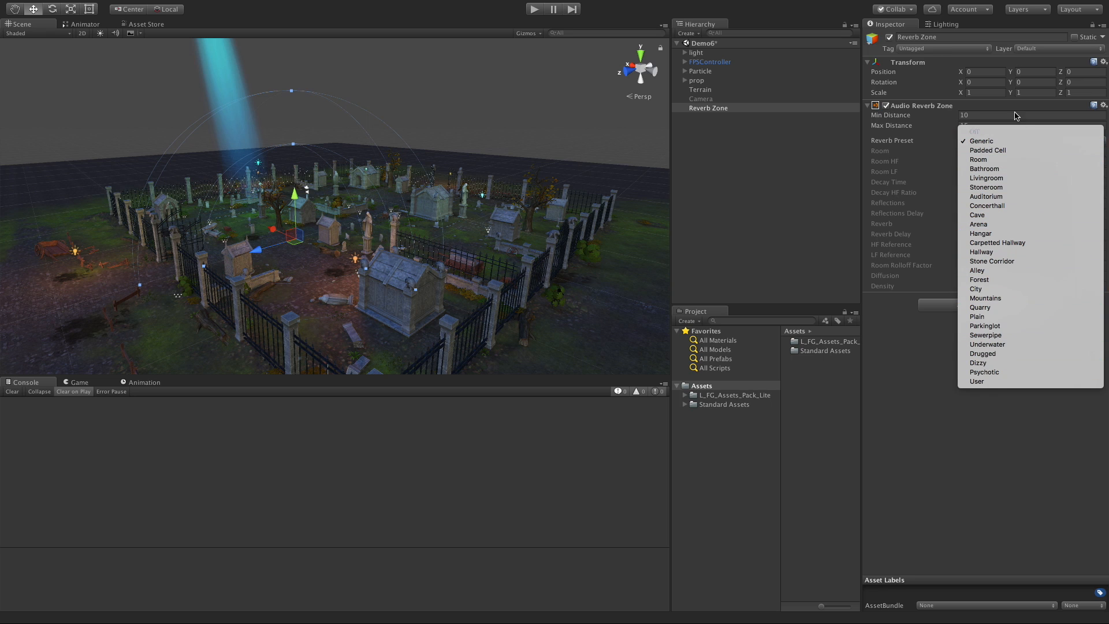
mouse_move(988, 150)
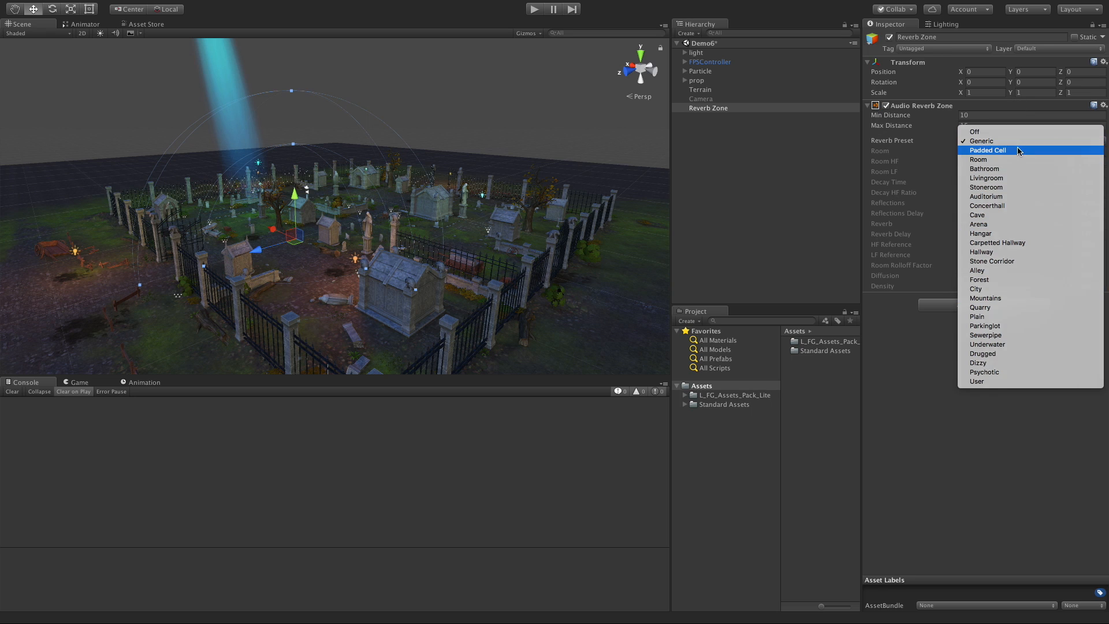
click(988, 150)
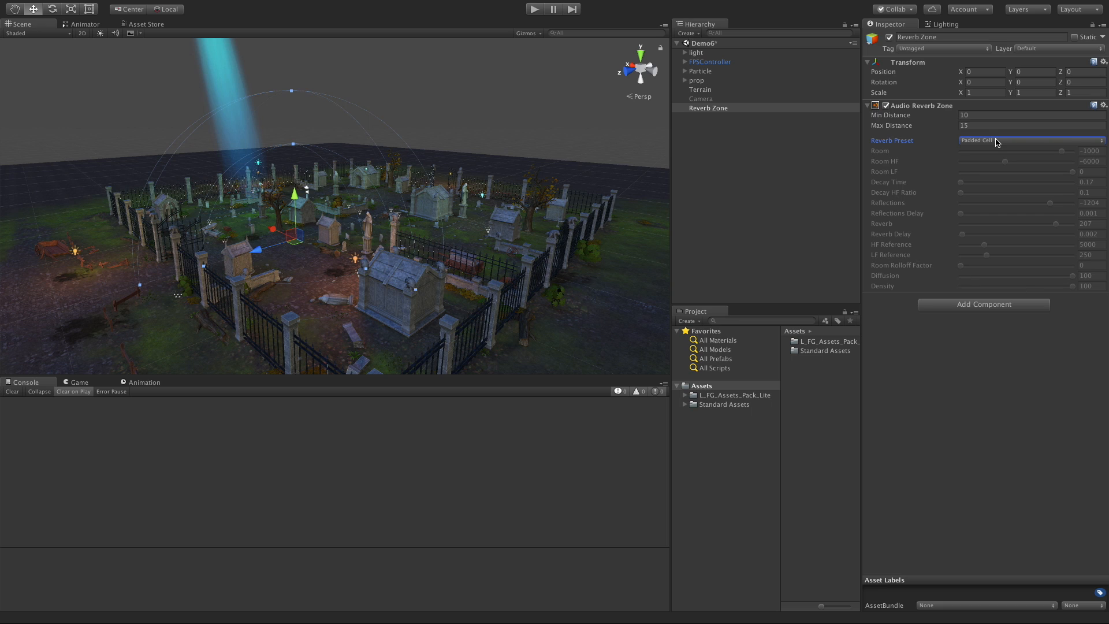
click(1030, 140)
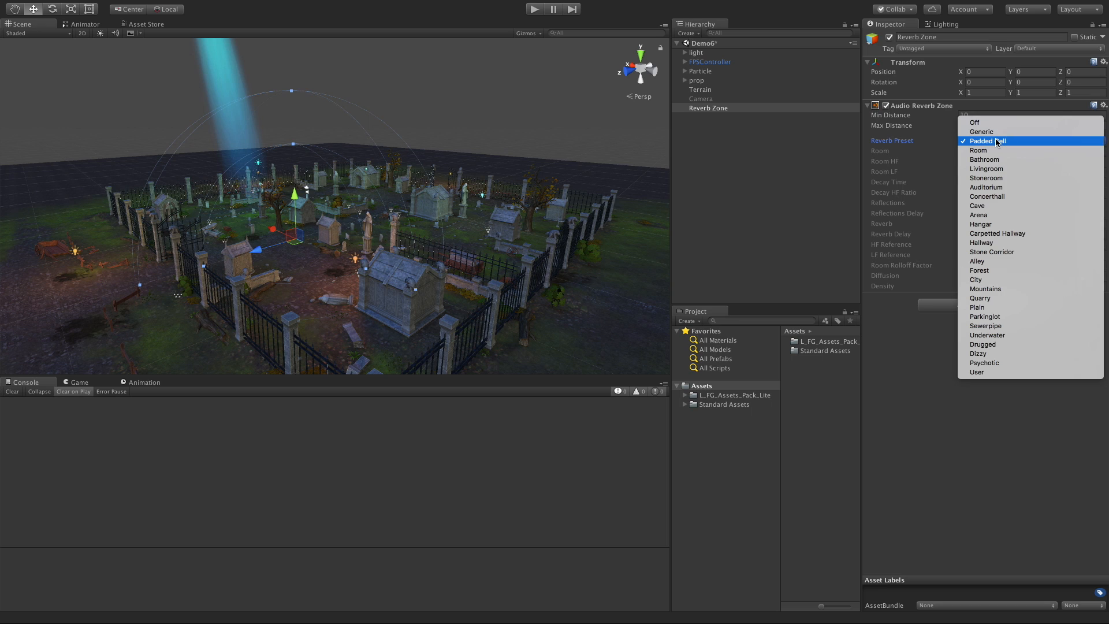
mouse_move(984, 363)
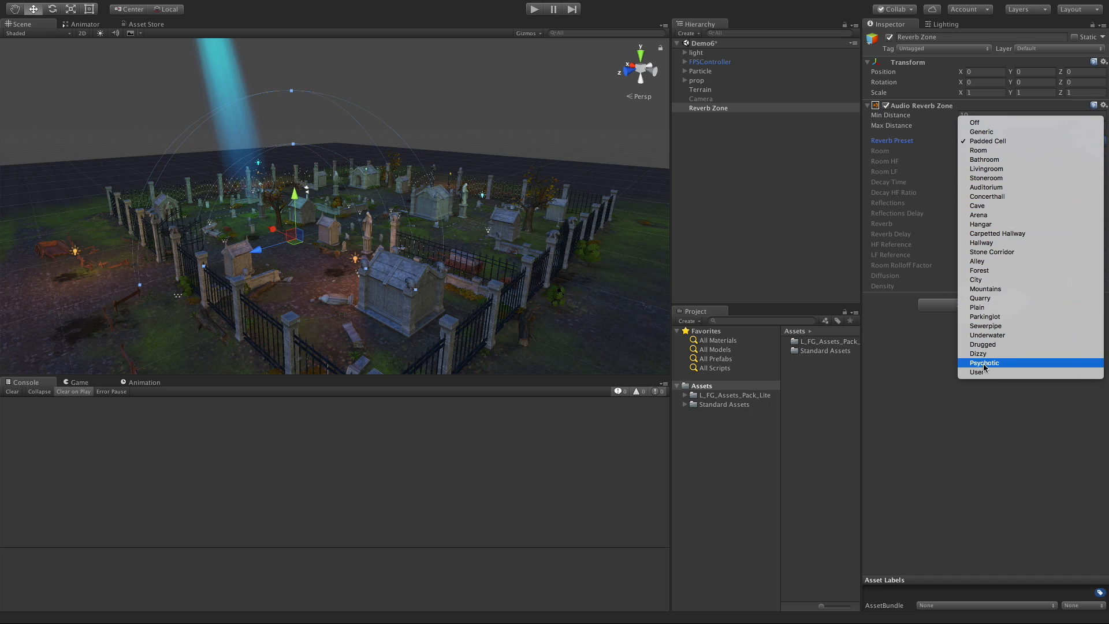
click(976, 371)
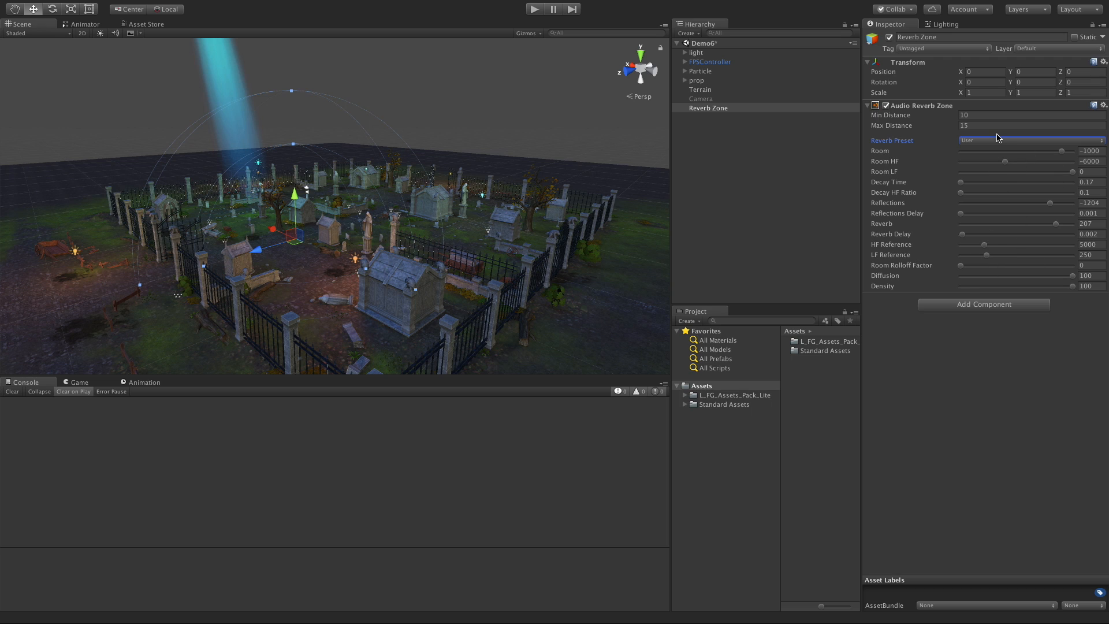
click(1030, 140)
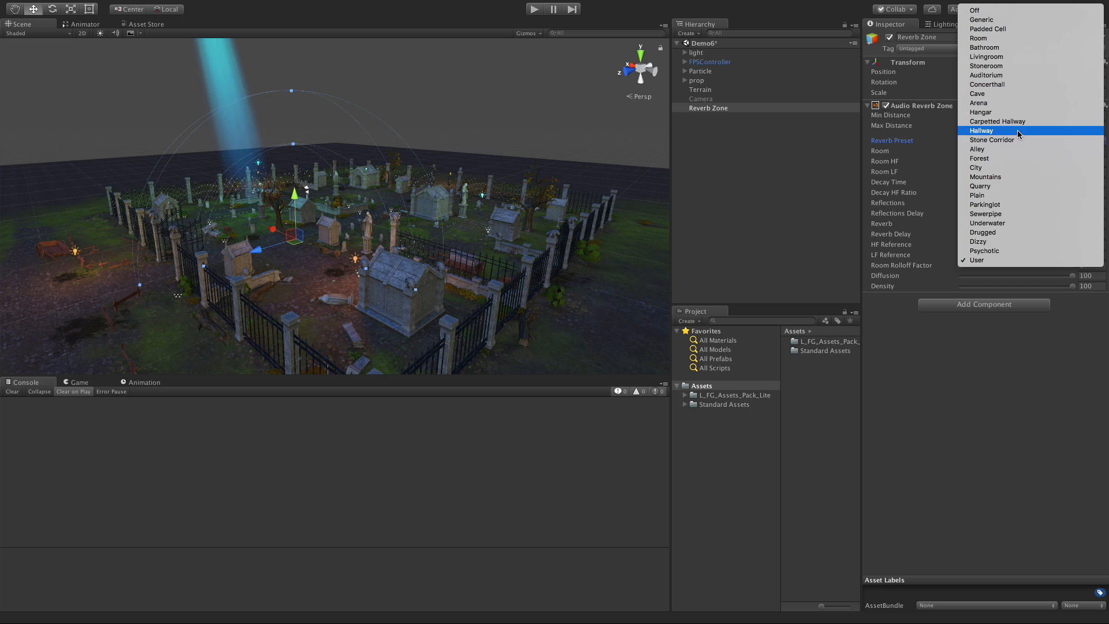
click(991, 139)
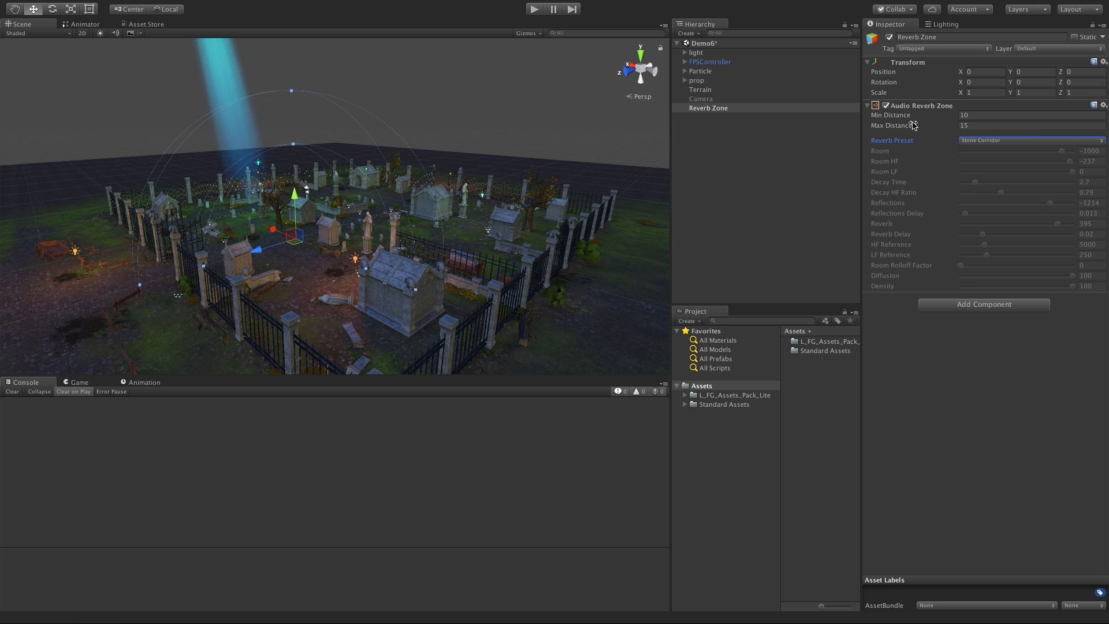
mouse_move(923, 125)
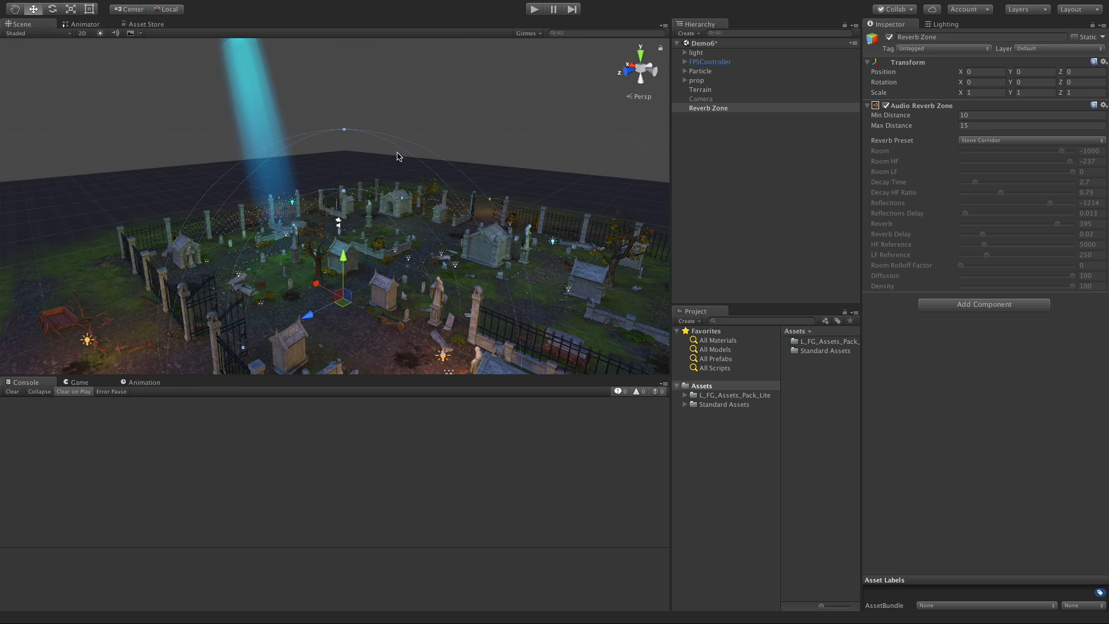
mouse_move(439, 292)
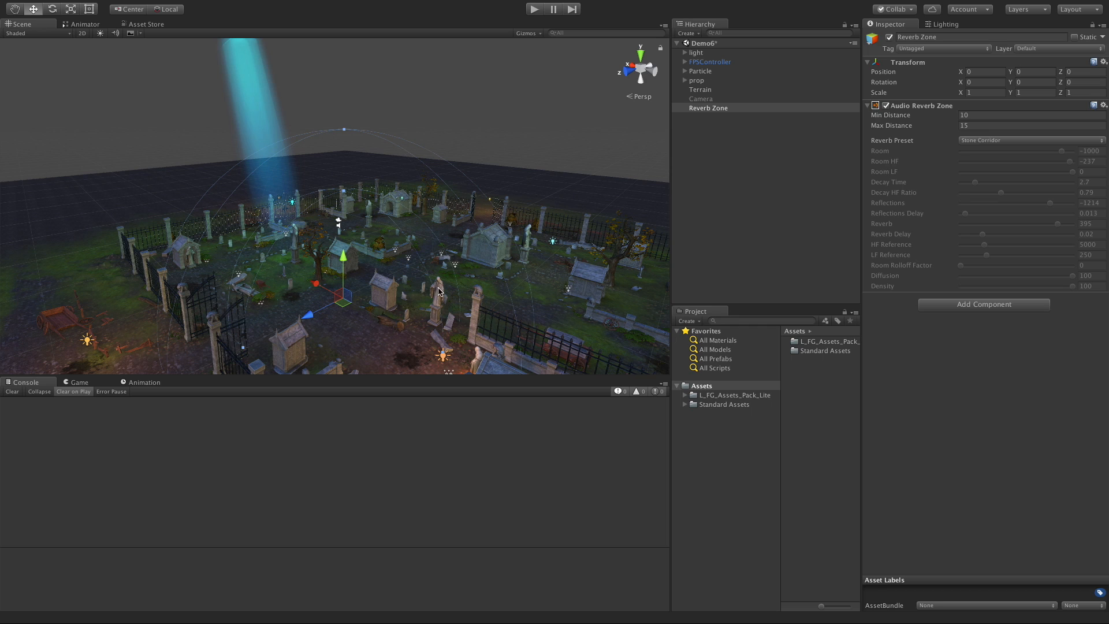
mouse_move(552, 325)
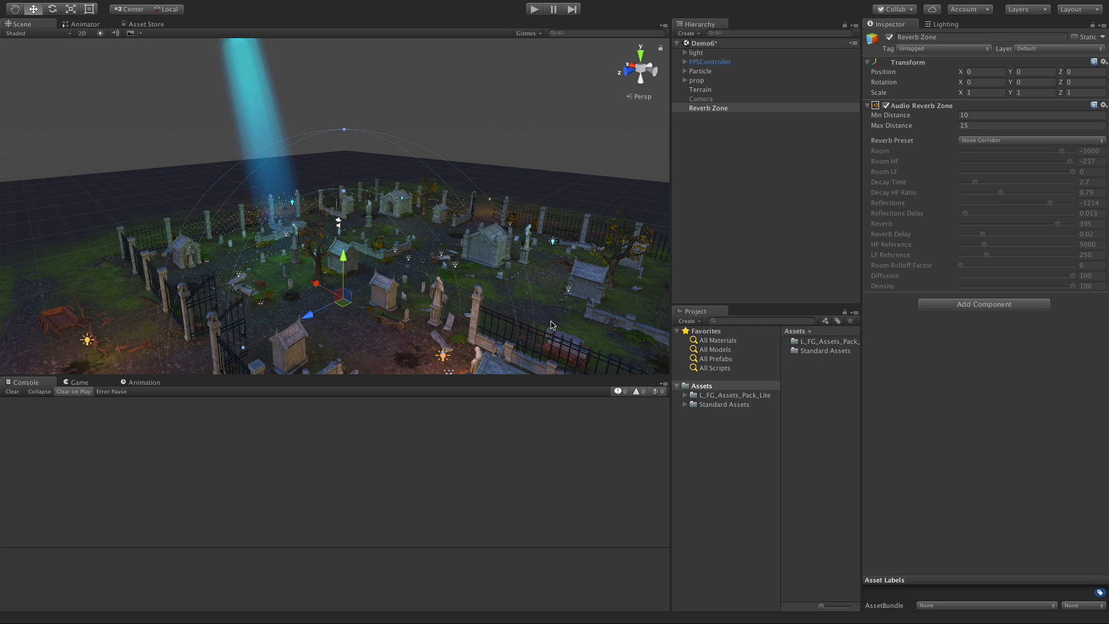
mouse_move(592, 336)
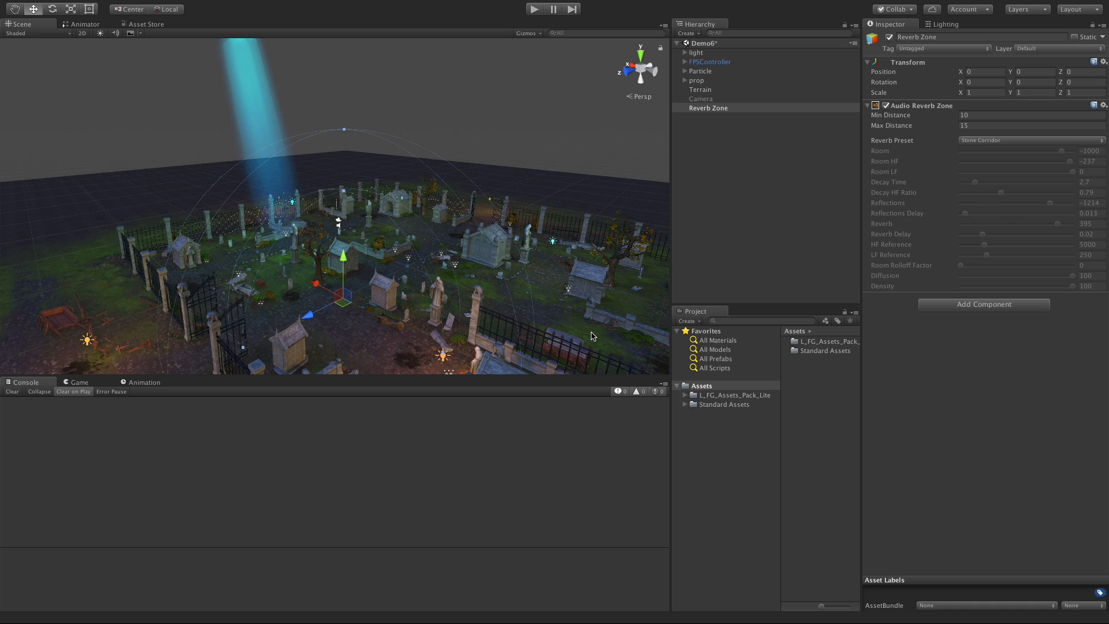
mouse_move(548, 333)
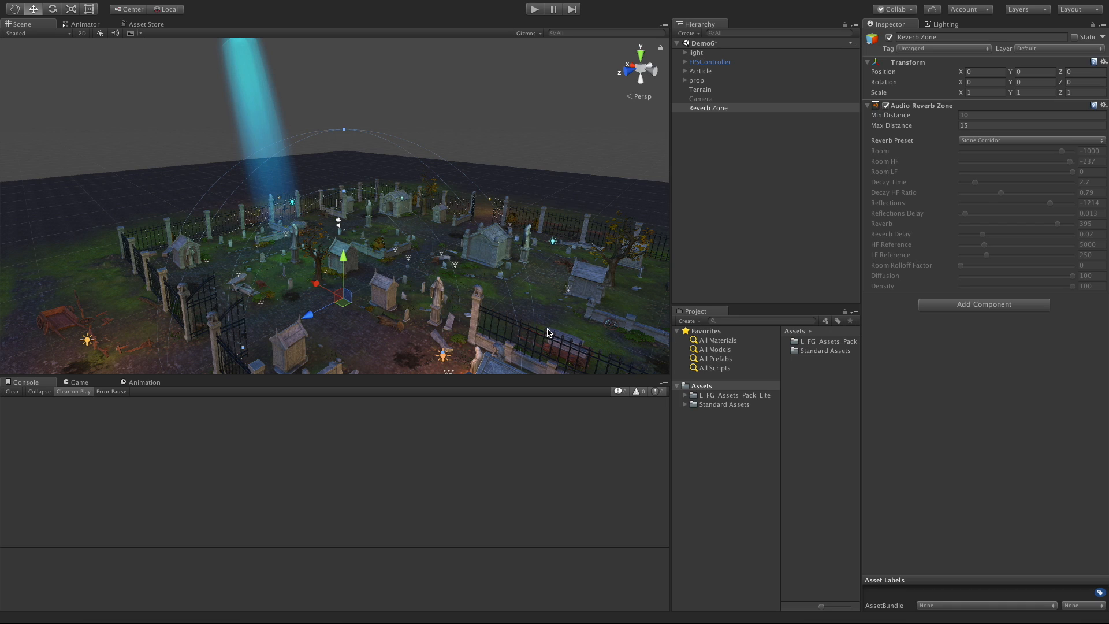
mouse_move(544, 326)
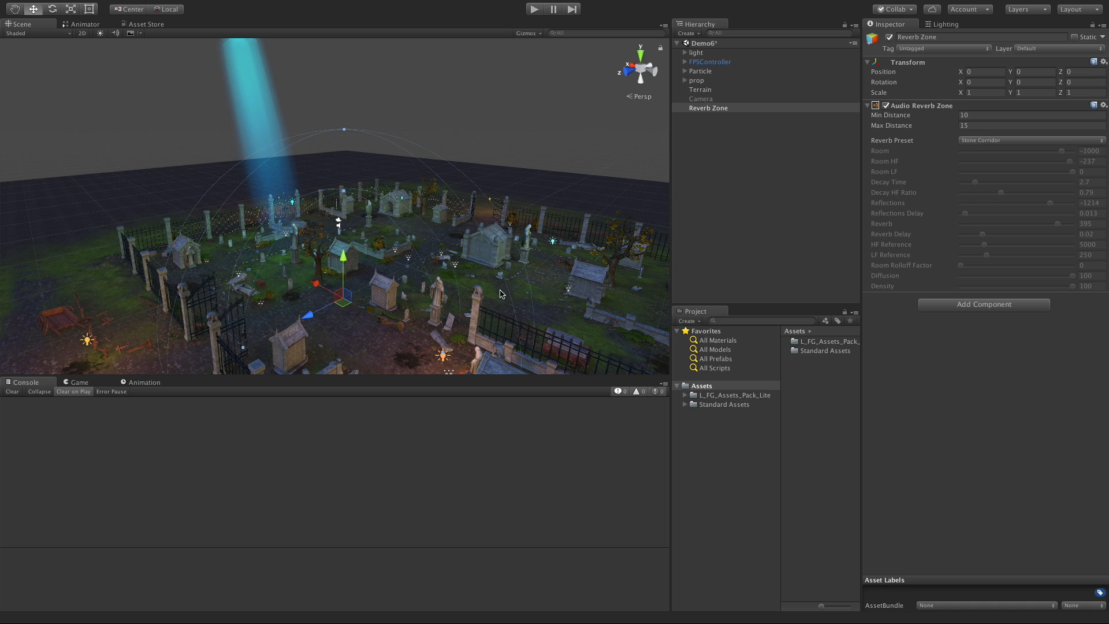
mouse_move(510, 305)
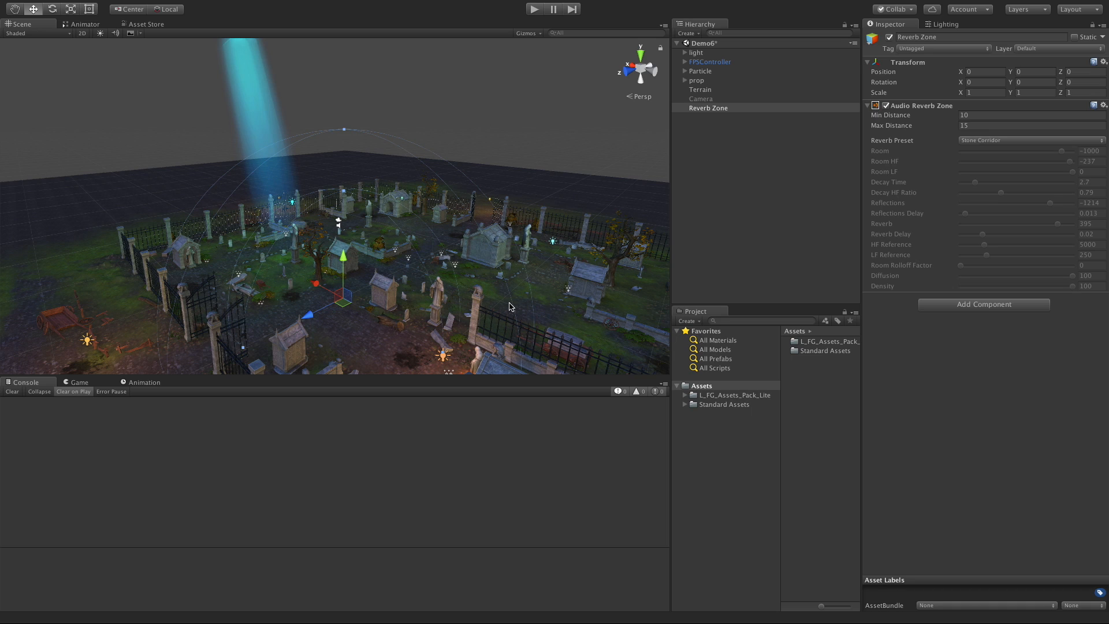
mouse_move(934, 119)
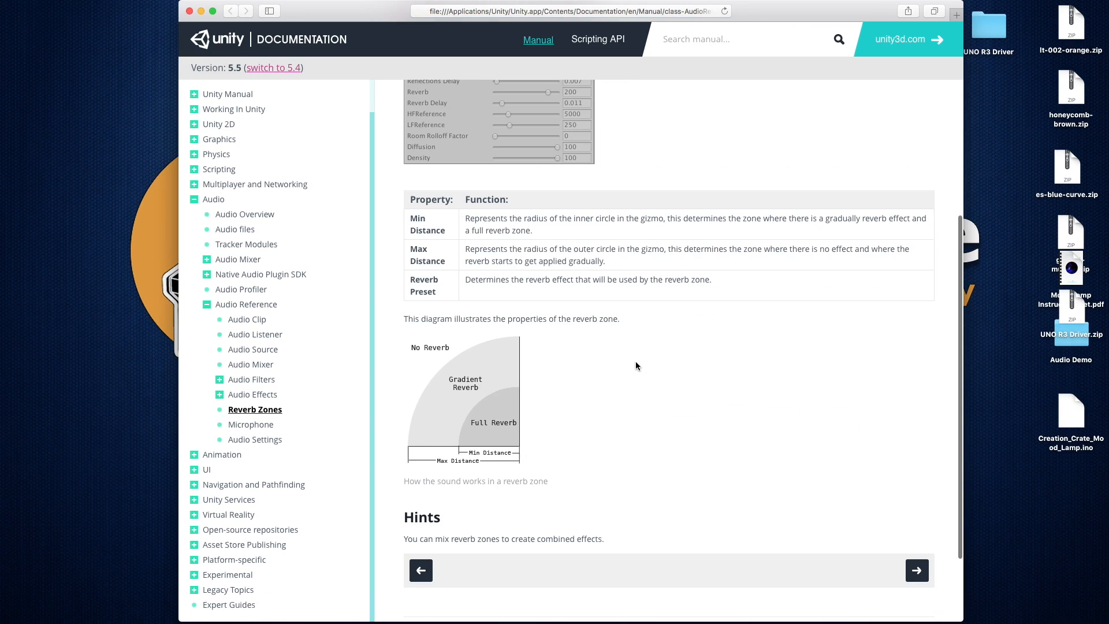
mouse_move(408, 424)
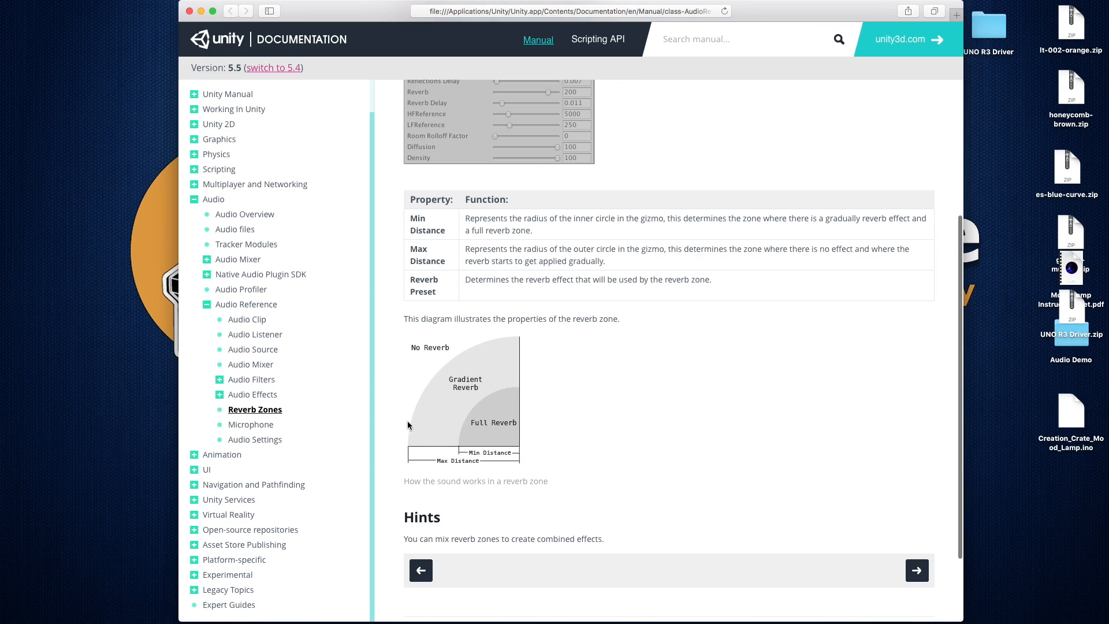
mouse_move(503, 417)
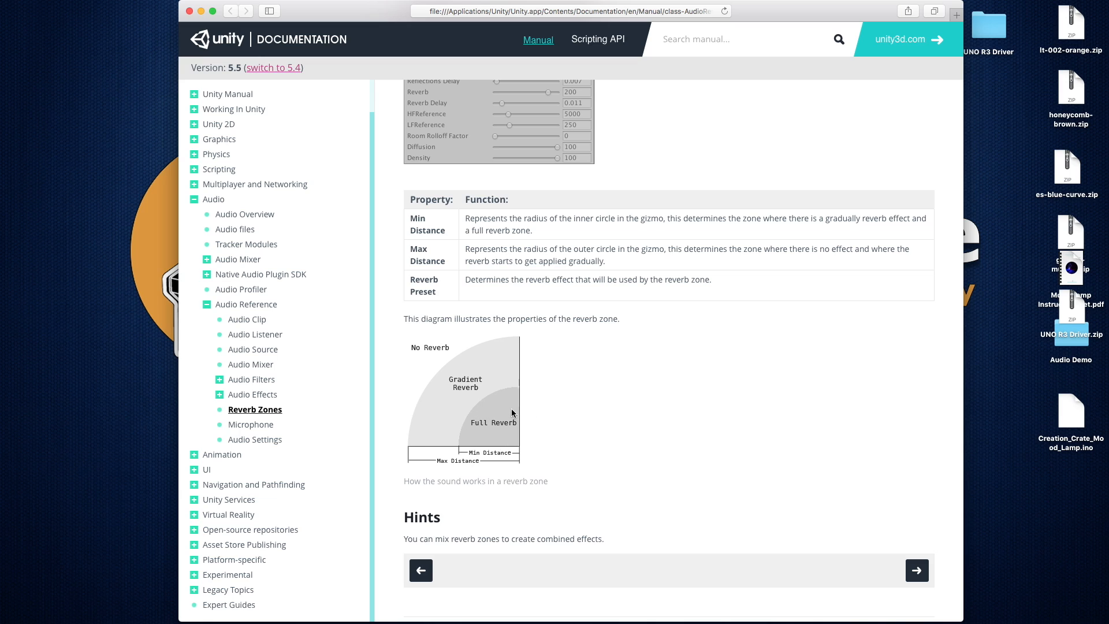
mouse_move(459, 447)
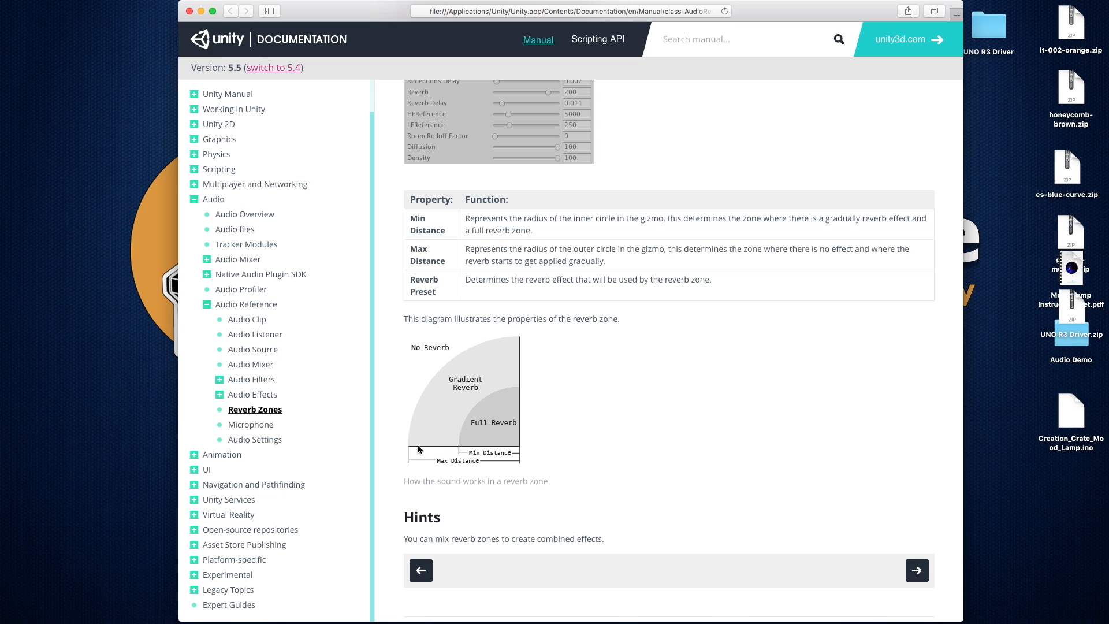
mouse_move(408, 451)
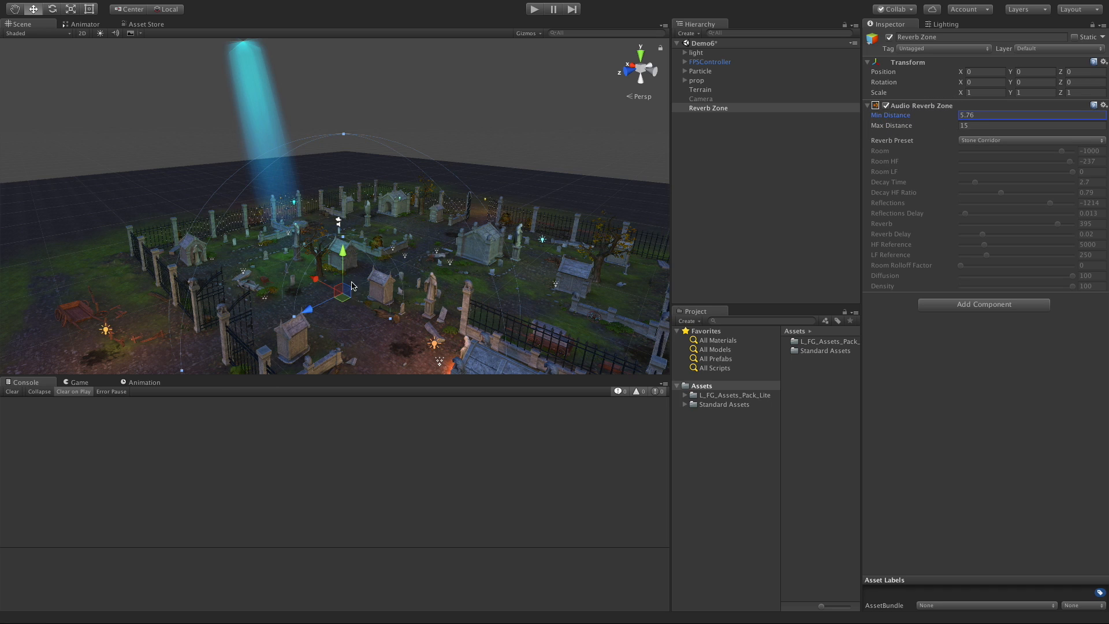
mouse_move(795, 166)
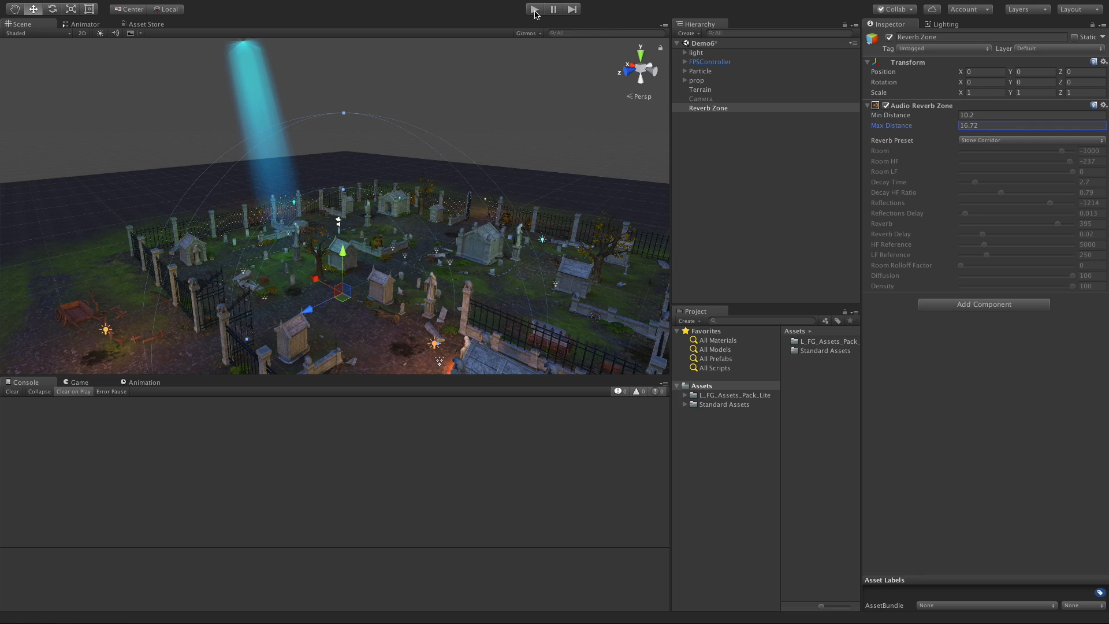
click(533, 8)
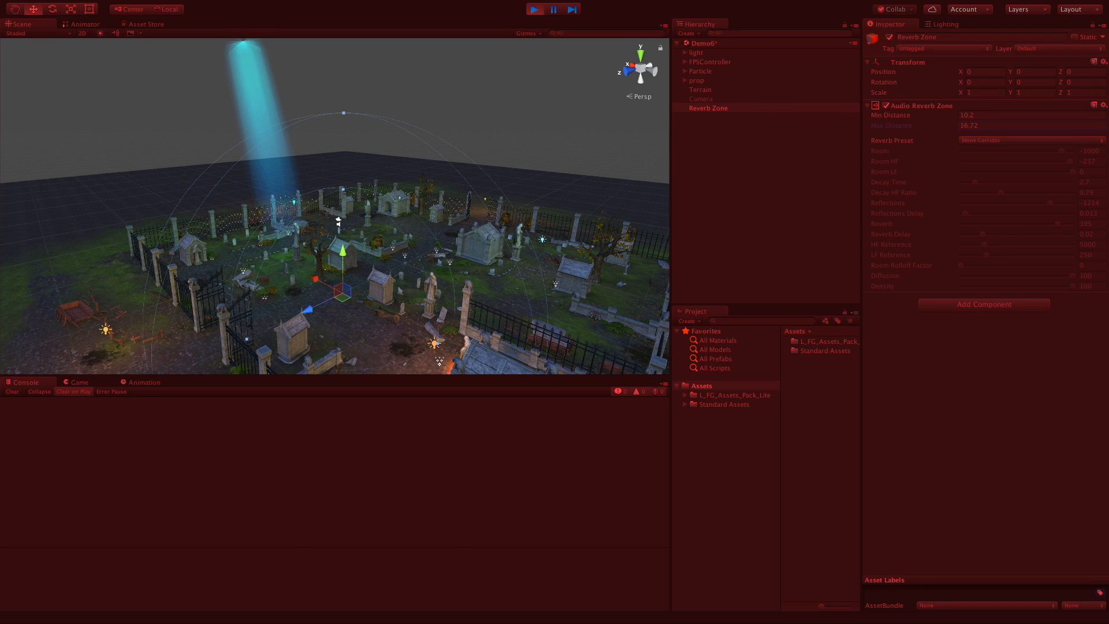
click(79, 382)
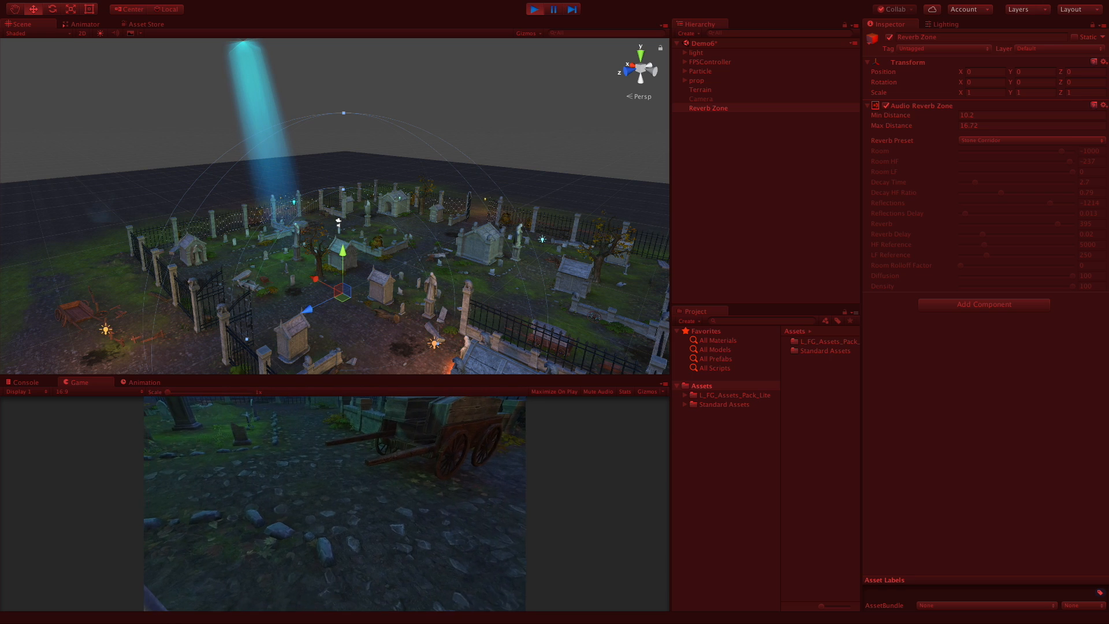
click(709, 62)
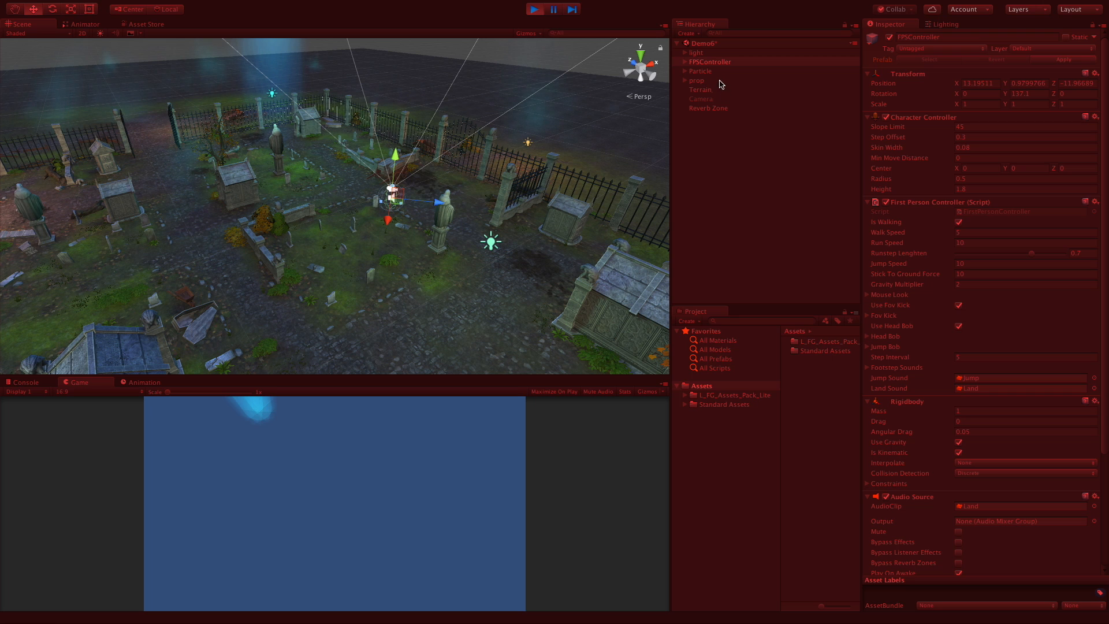
click(708, 107)
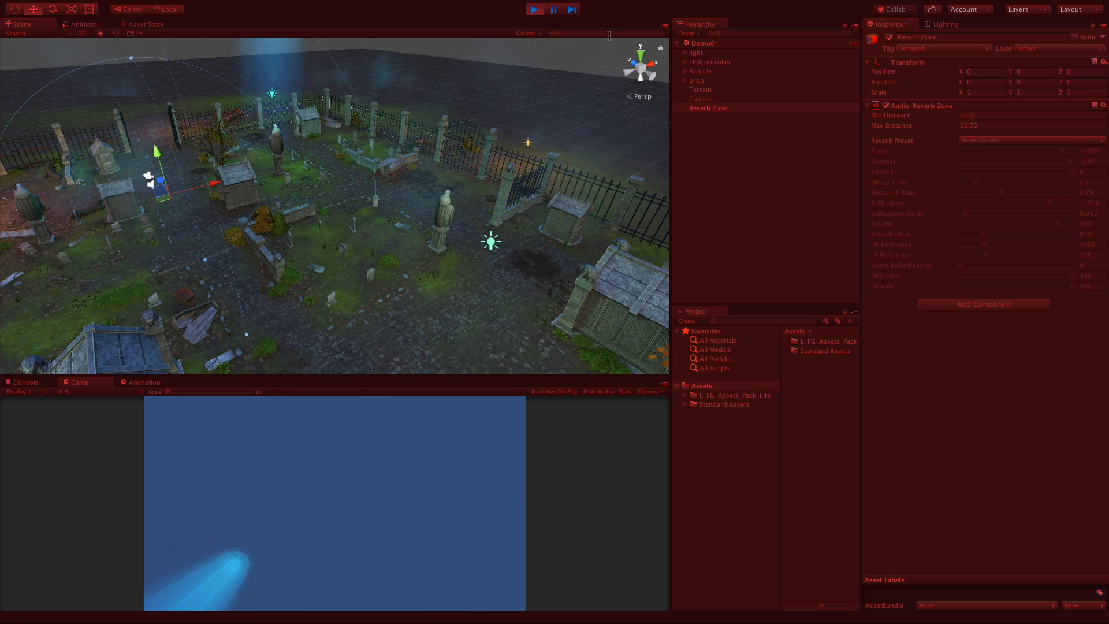
click(535, 8)
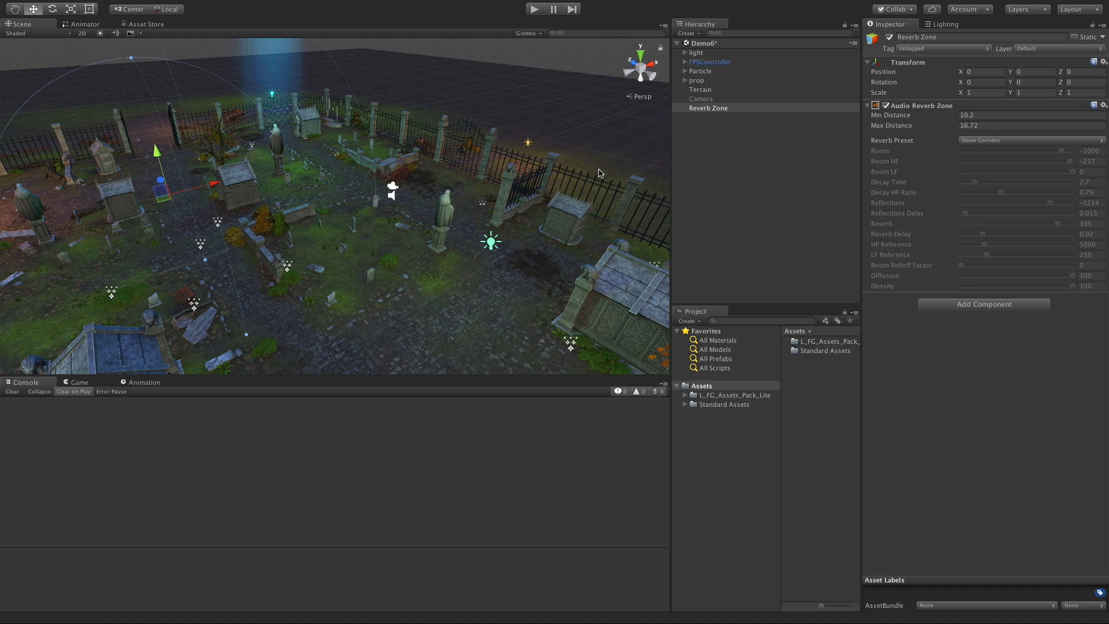
Drag the Reverb Zone to X -13.62, Z 4.16 over the crypt near the front fence.
drag(598, 173, 566, 233)
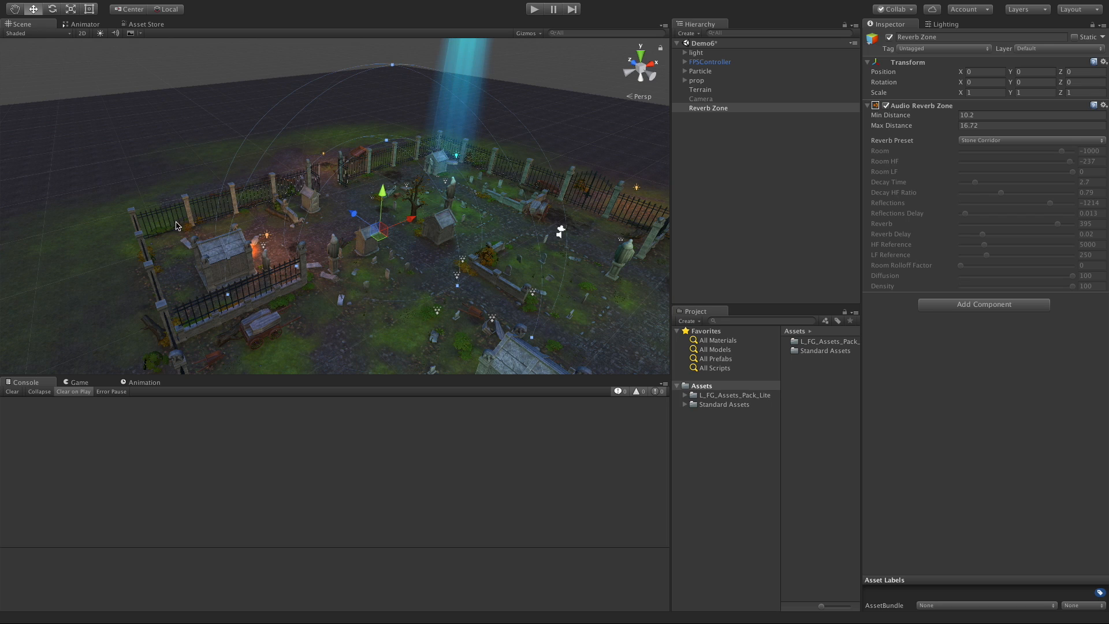
mouse_move(477, 292)
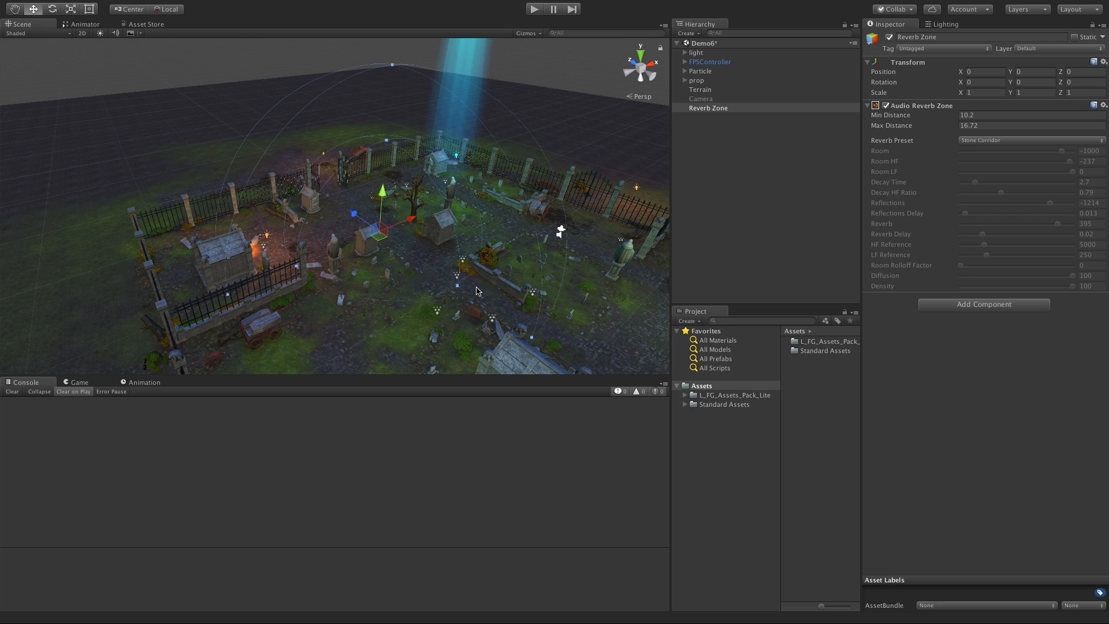
mouse_move(460, 260)
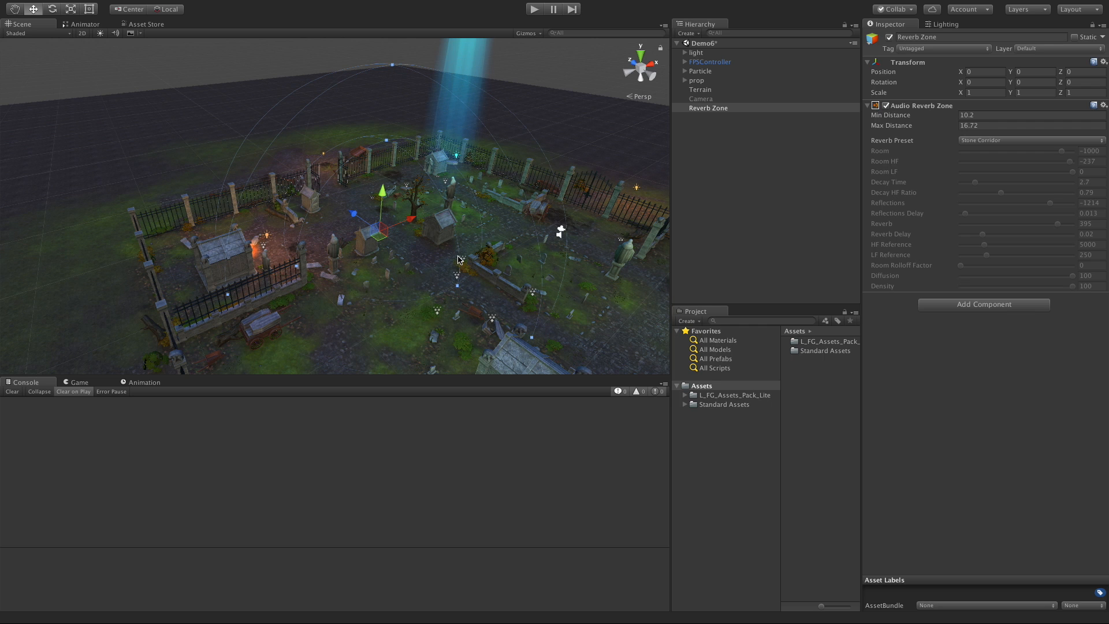
drag(460, 260, 412, 301)
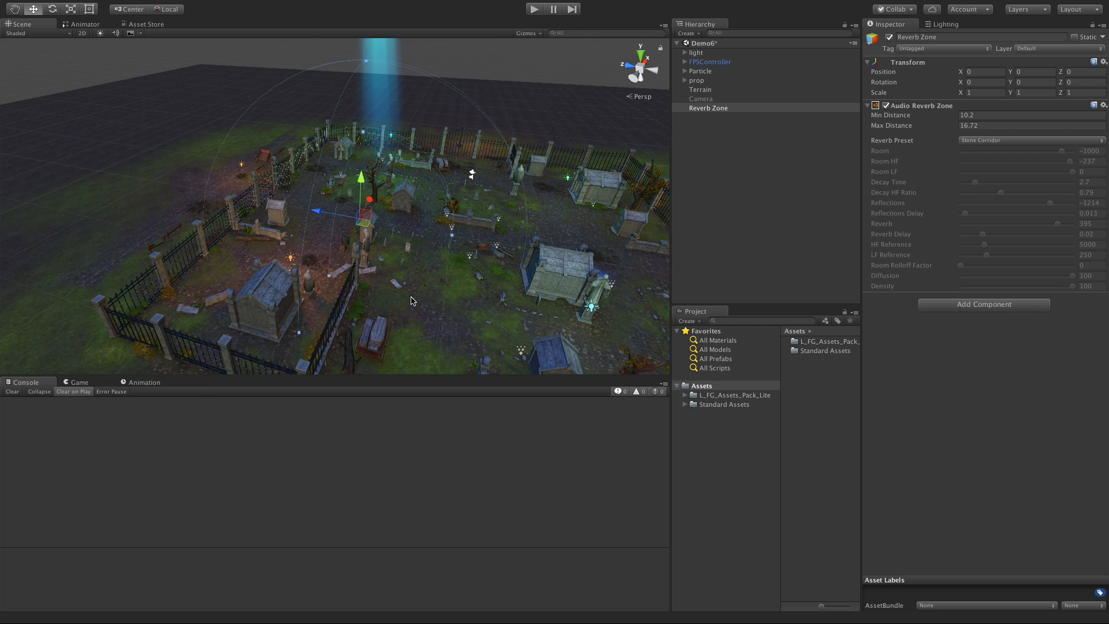
drag(347, 202, 333, 244)
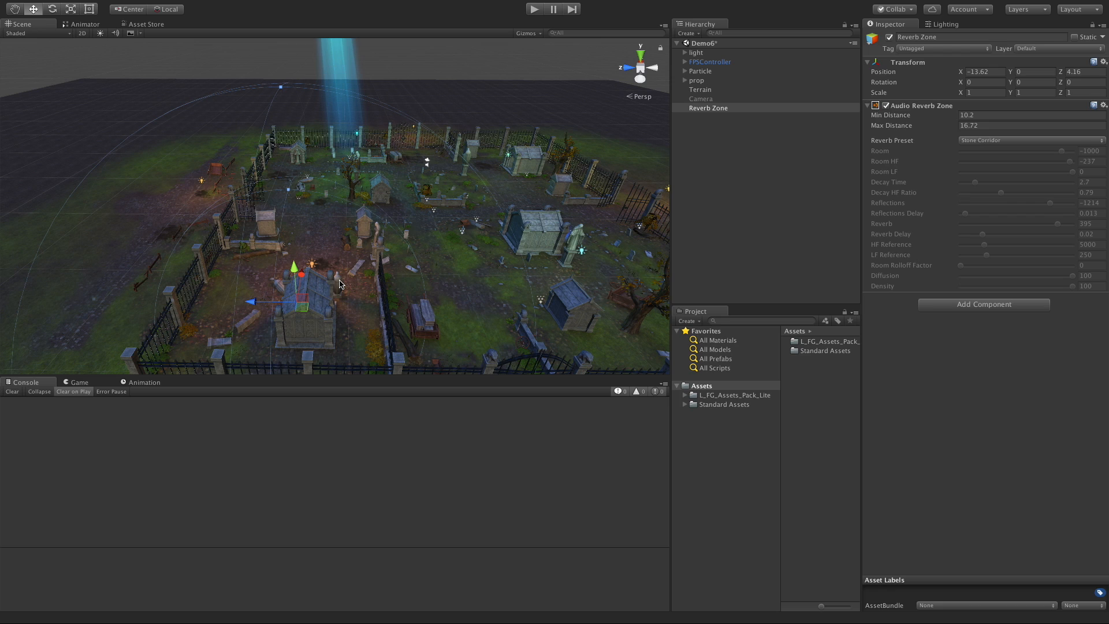
mouse_move(370, 310)
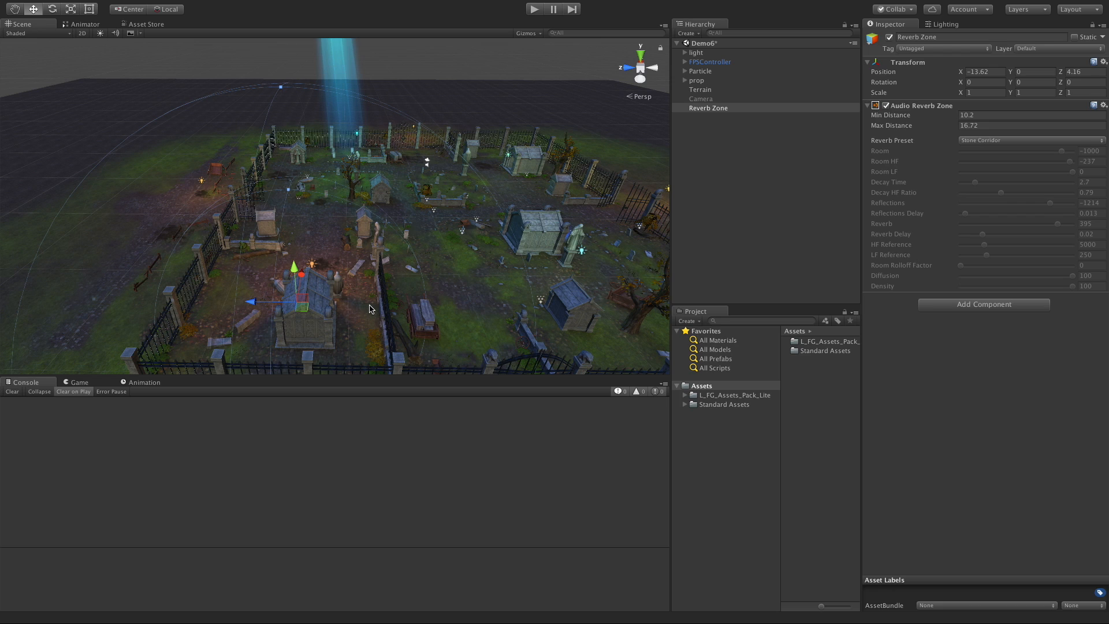
mouse_move(496, 291)
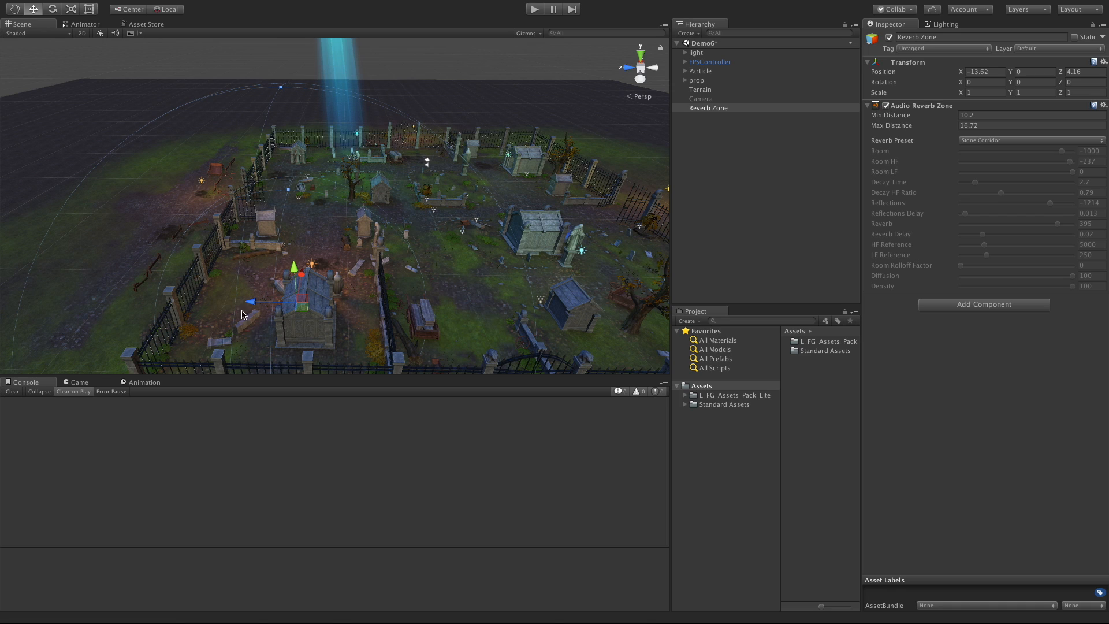
mouse_move(238, 290)
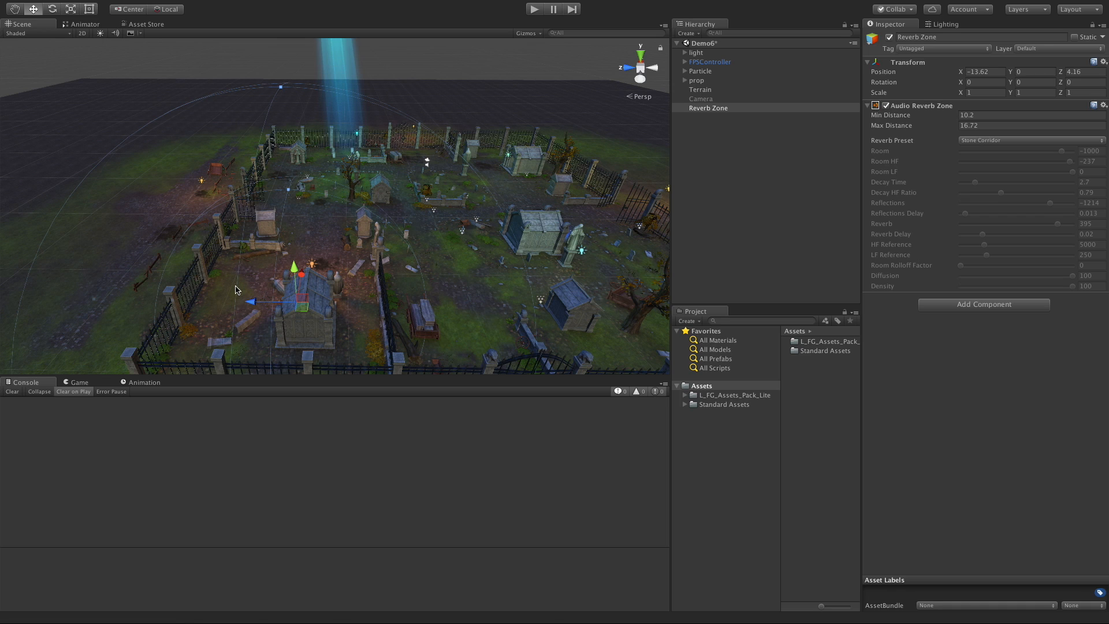
mouse_move(458, 218)
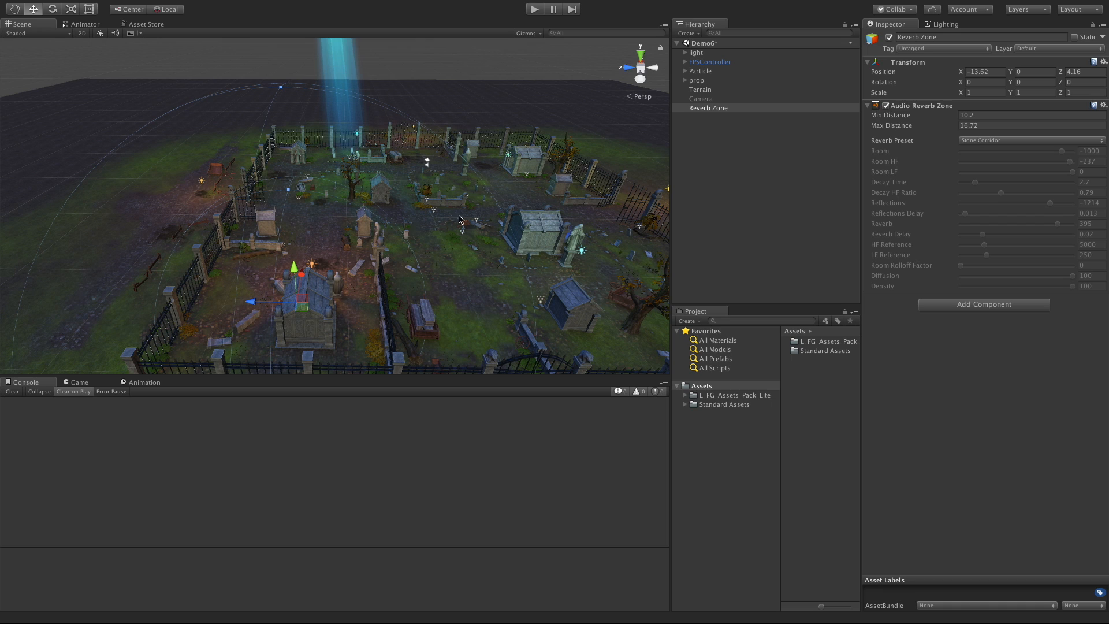
mouse_move(416, 228)
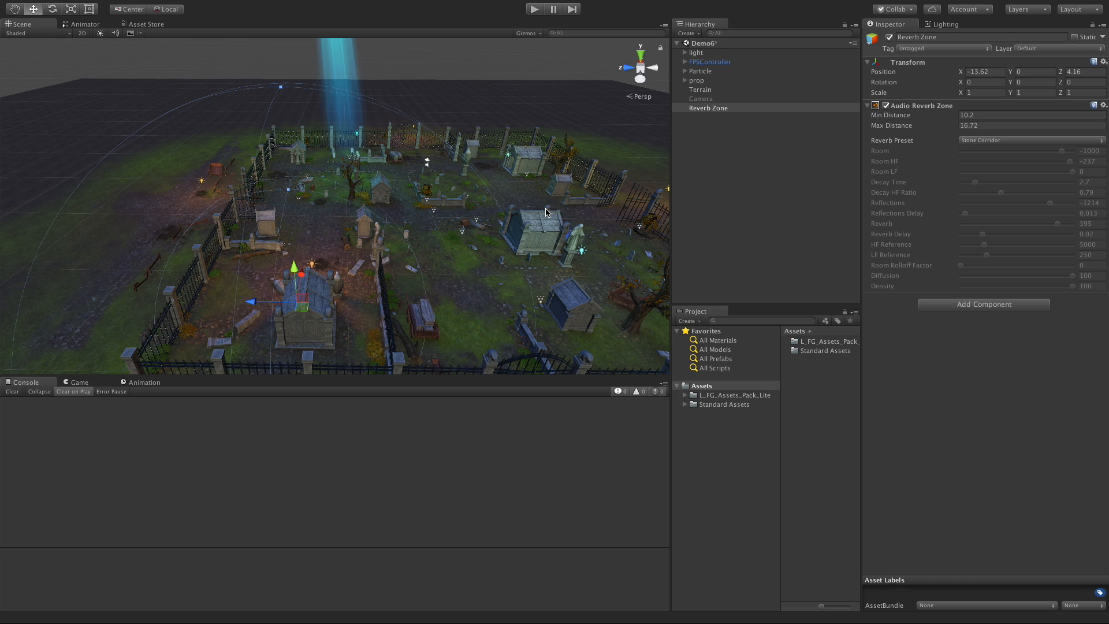
click(1029, 140)
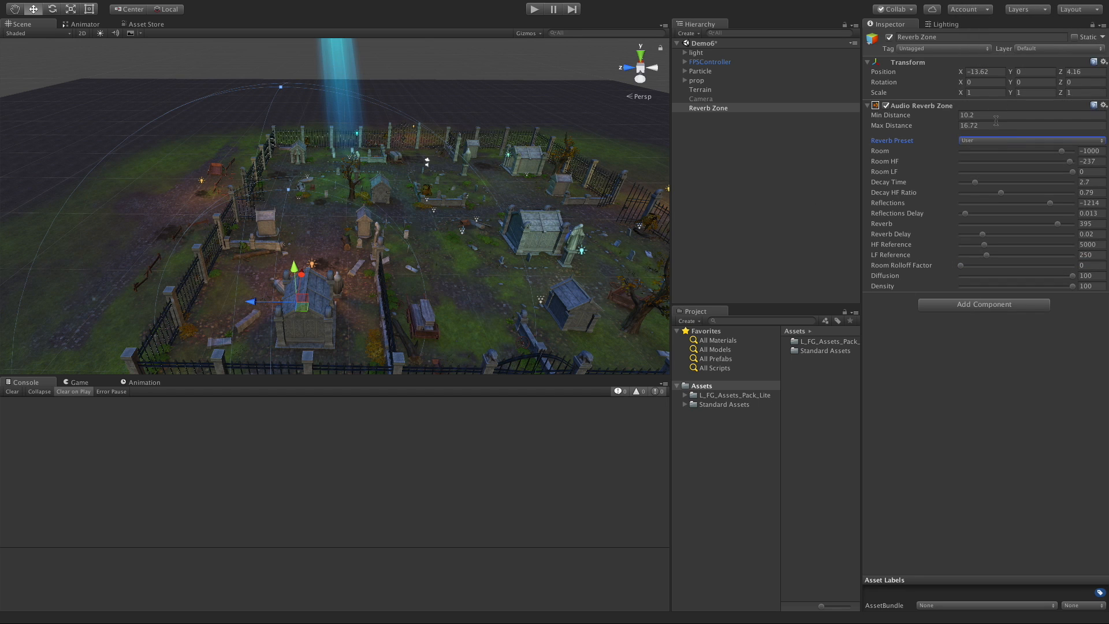
Set the Reverb Preset to Psychedelic and run the scene in Play mode with the Game view shown.
click(1029, 140)
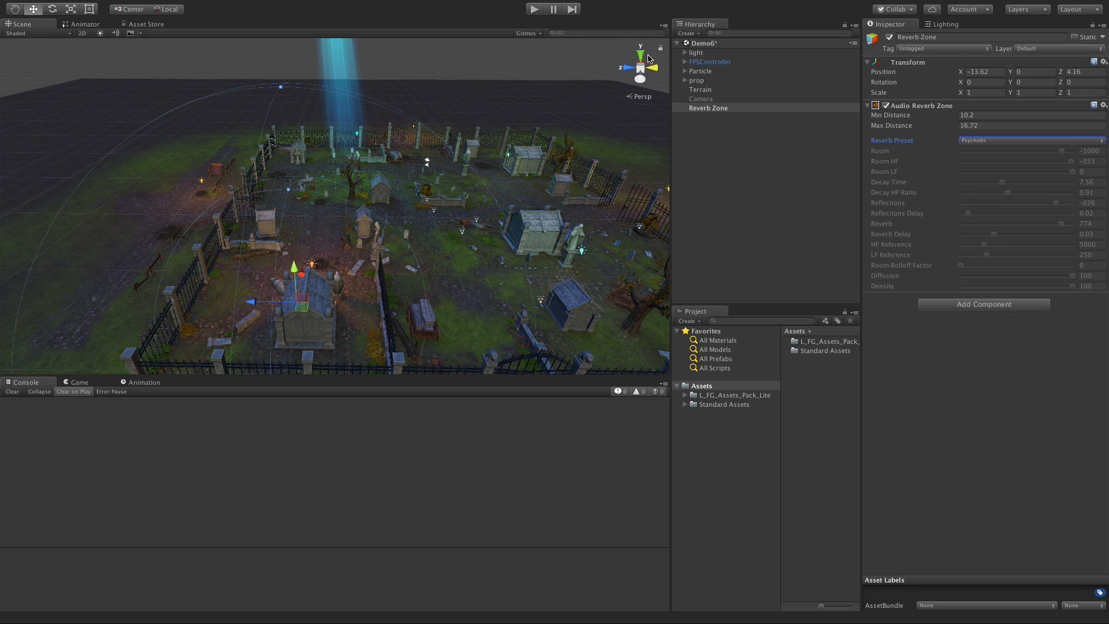
click(535, 8)
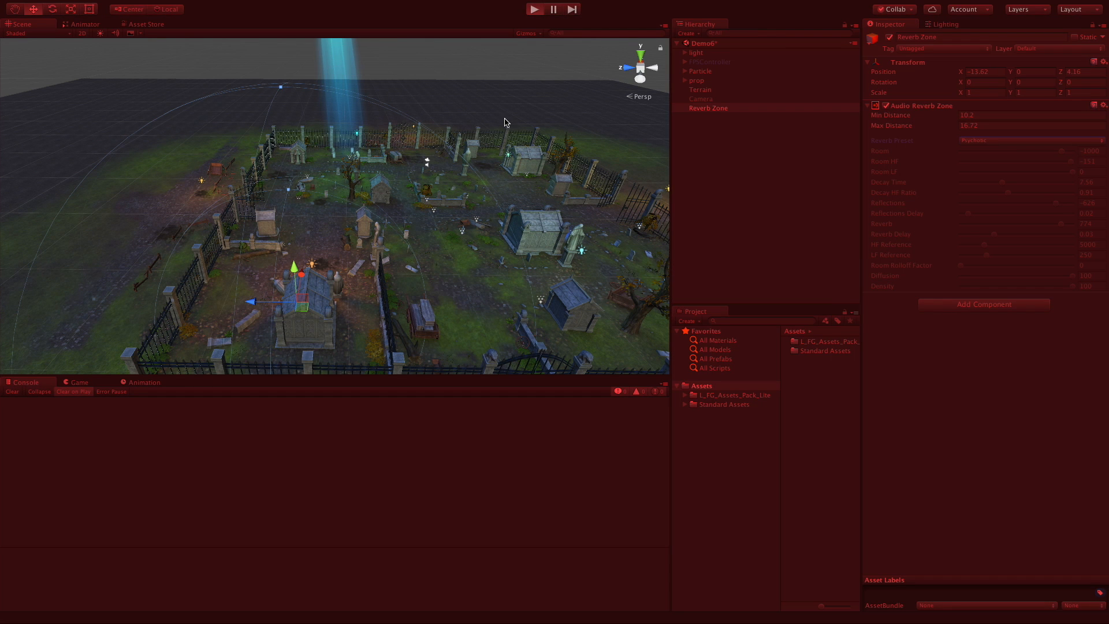
click(534, 8)
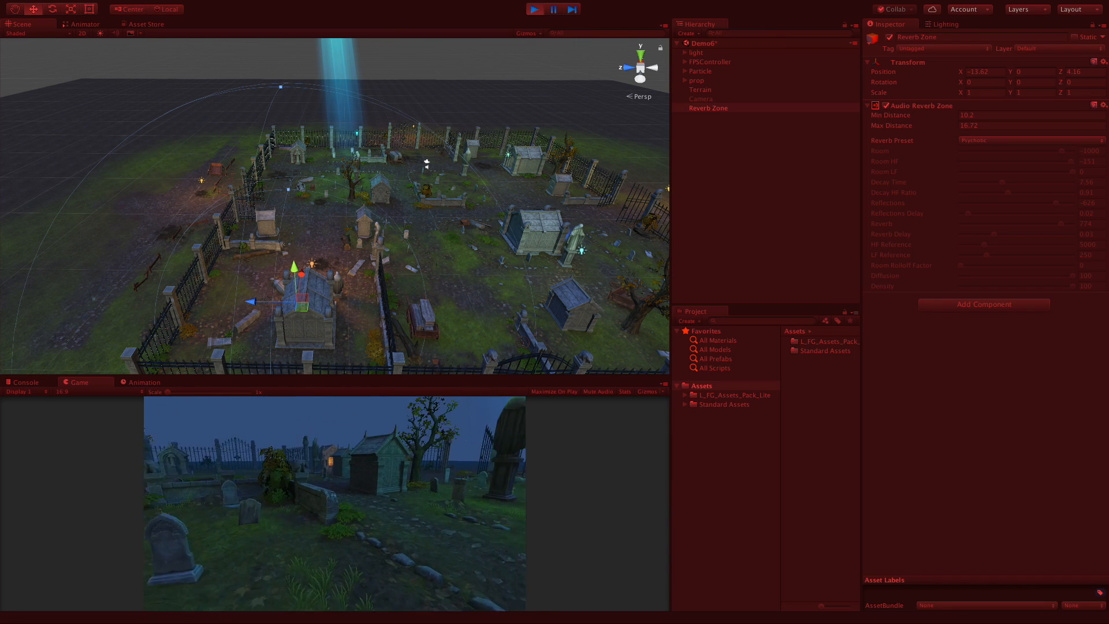